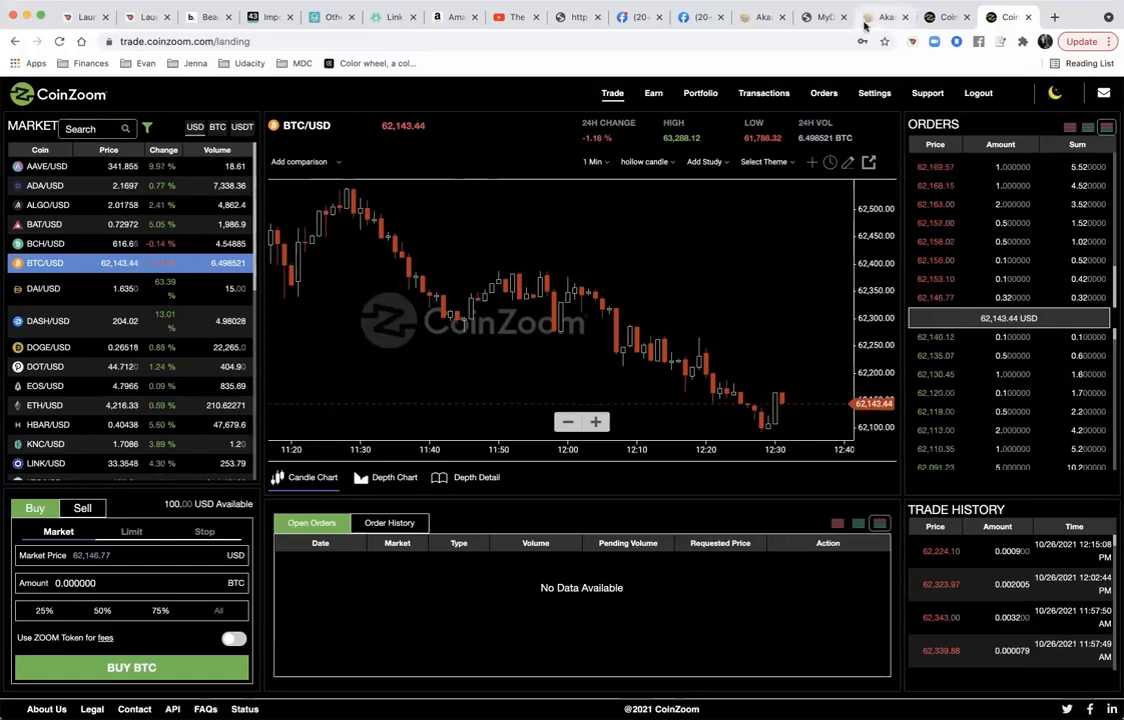
- Show Payment Option 4 on the Payment Options page, with CoinZoom chosen and the ZoomMe handle filled in
click(820, 16)
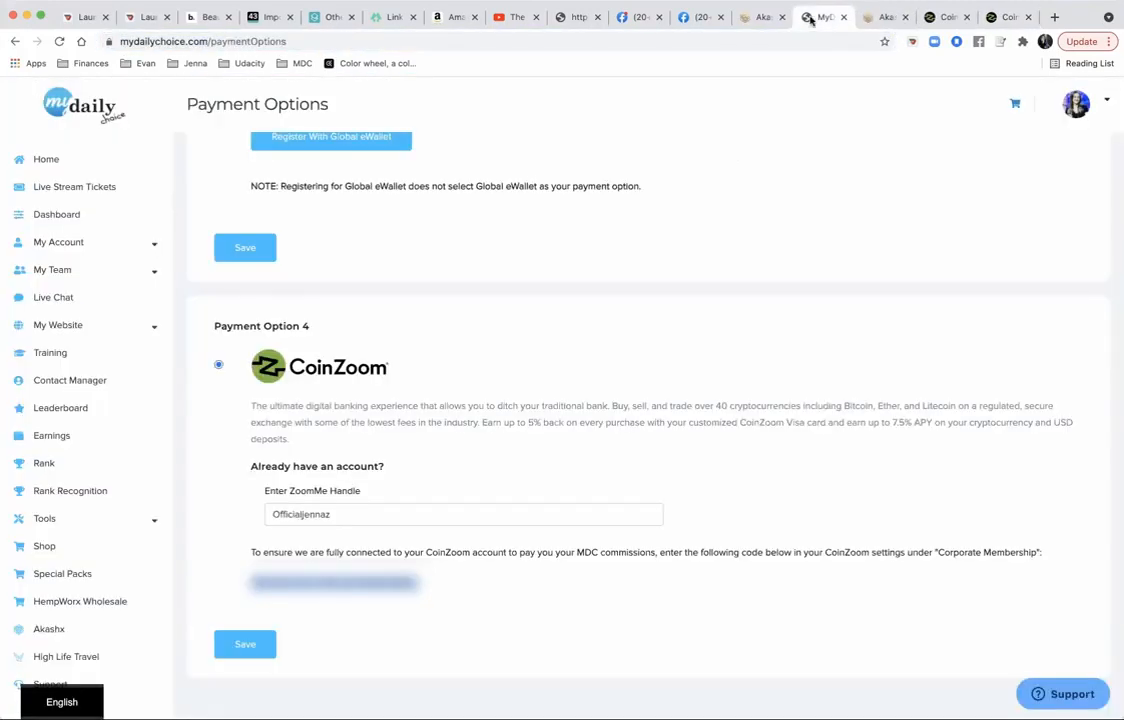
mouse_move(576, 392)
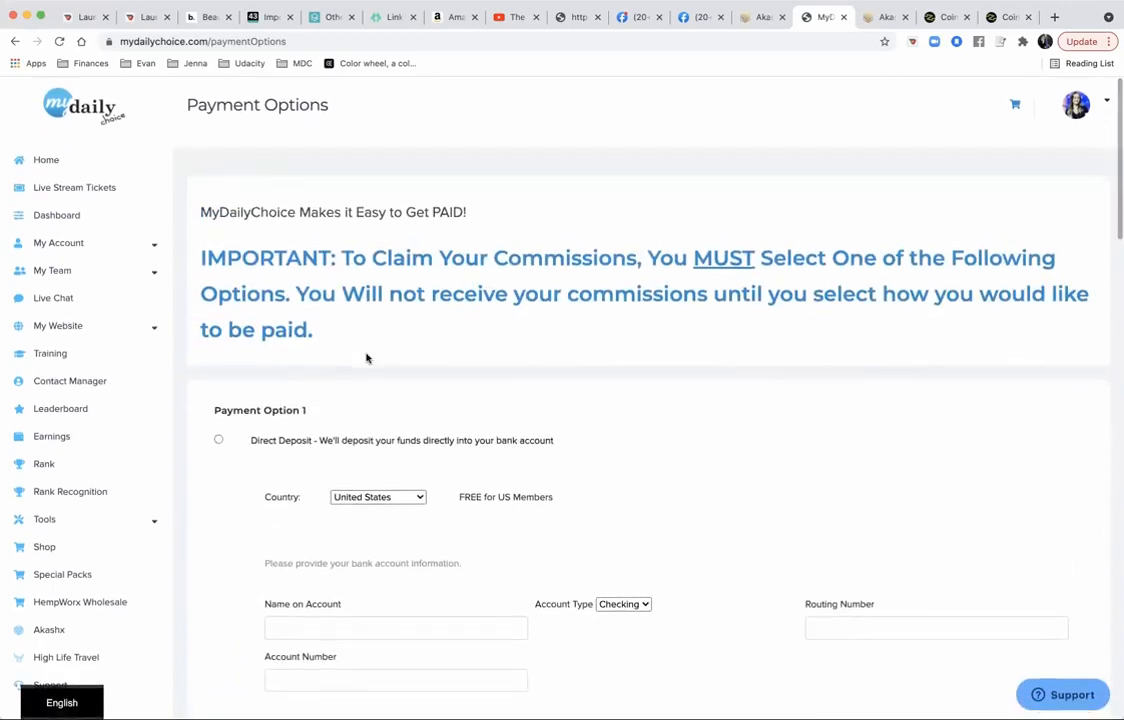
scroll(down, 3)
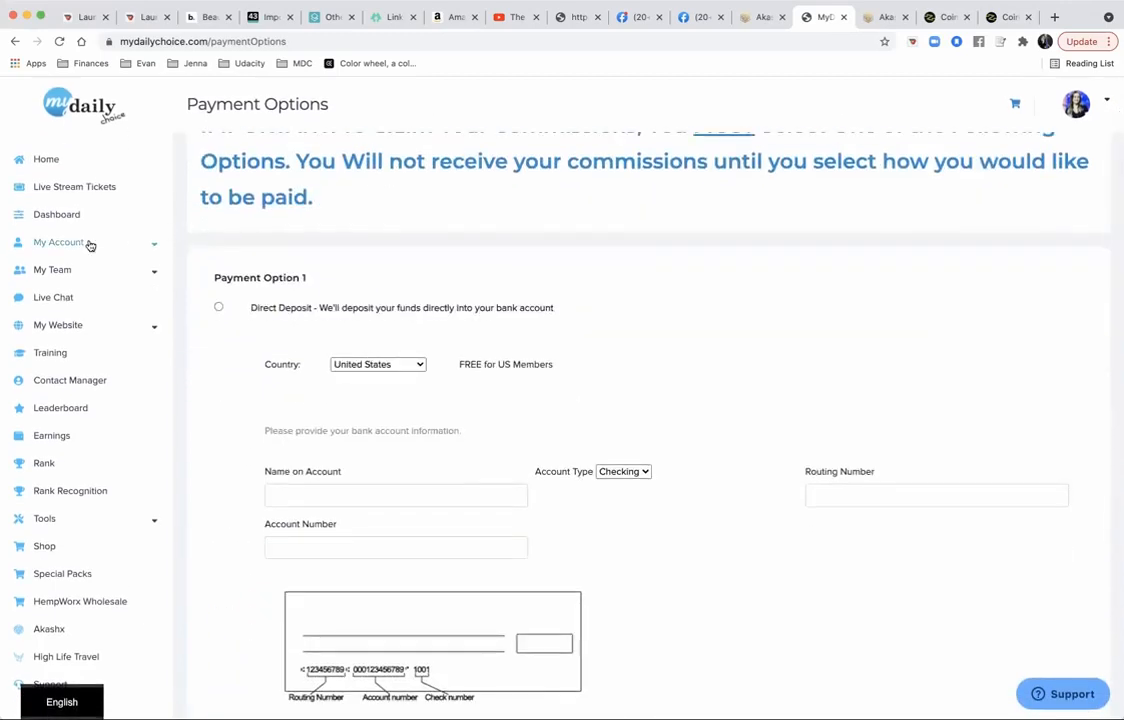
click(58, 242)
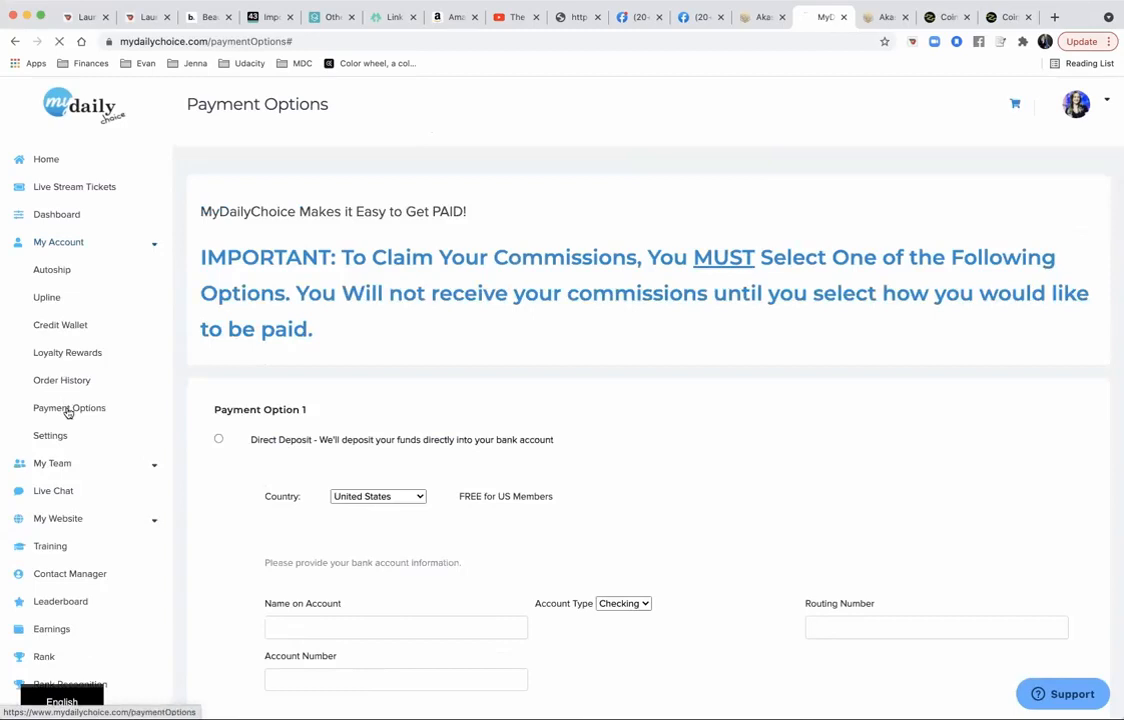
scroll(down, 3)
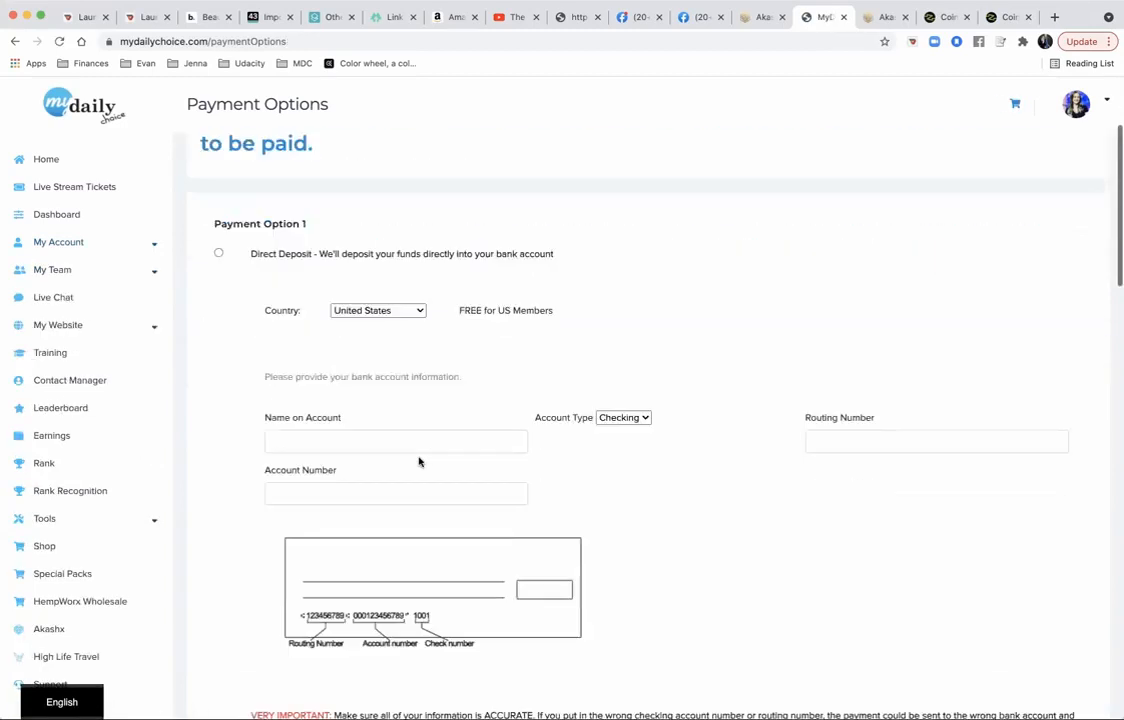
scroll(down, 3)
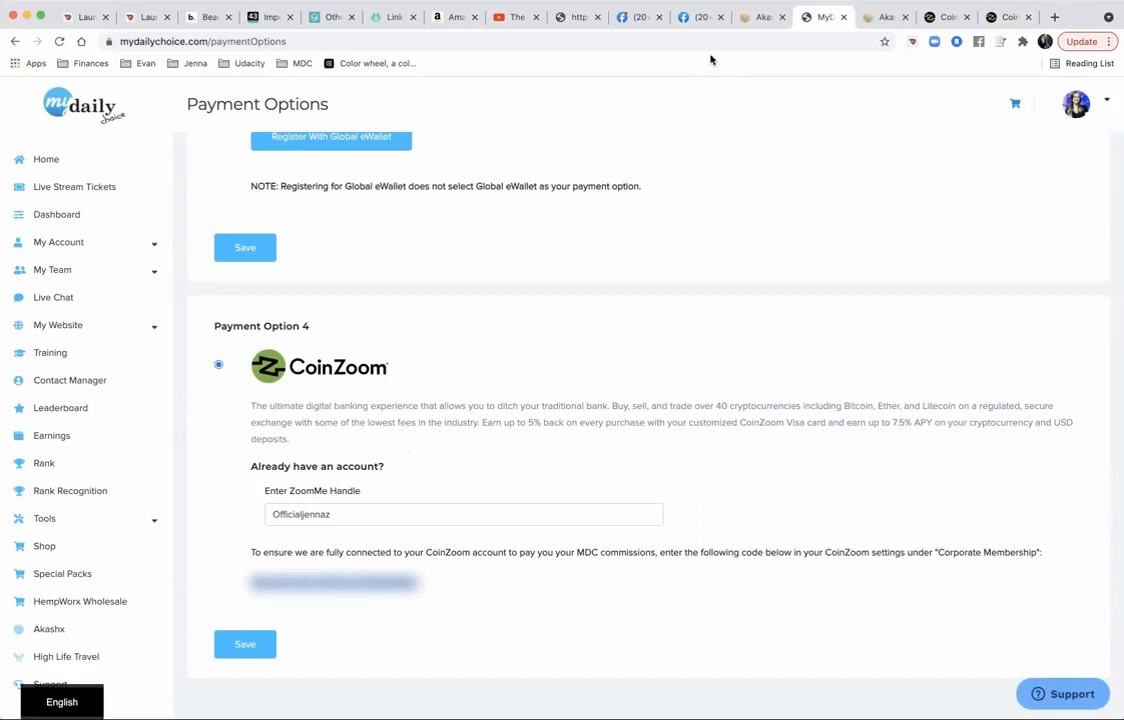
- Submit the MDC unique code in CoinZoom's Corporate Membership settings to link to MyDailyChoice Inc
click(948, 16)
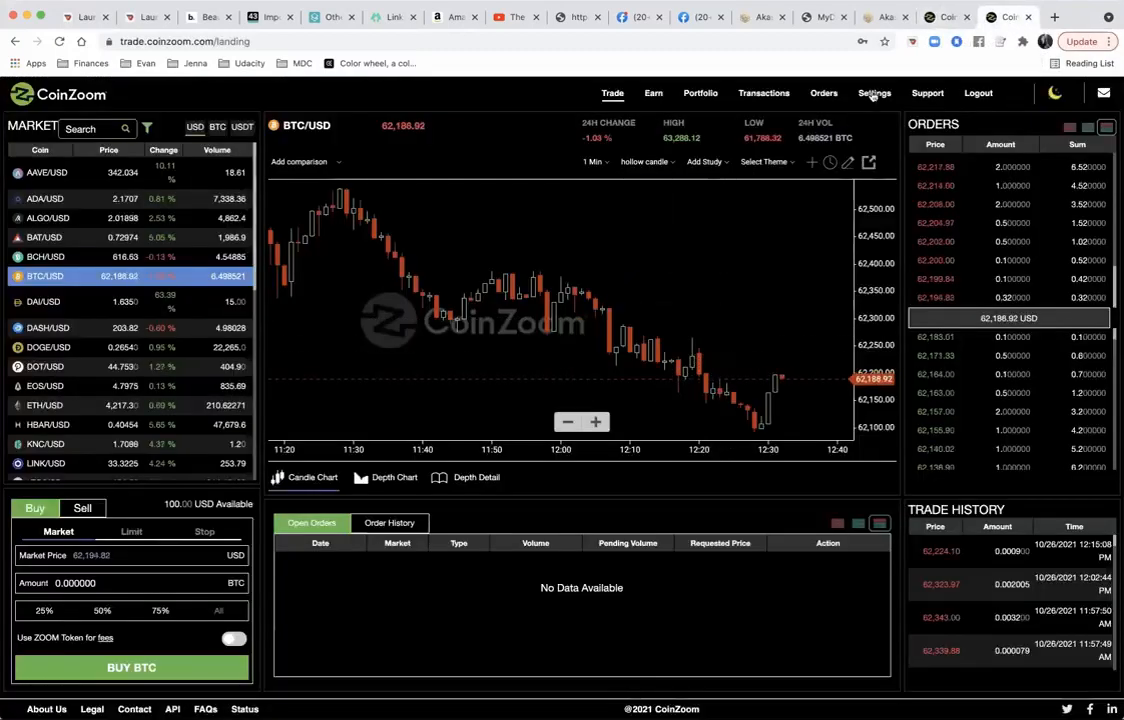
click(874, 94)
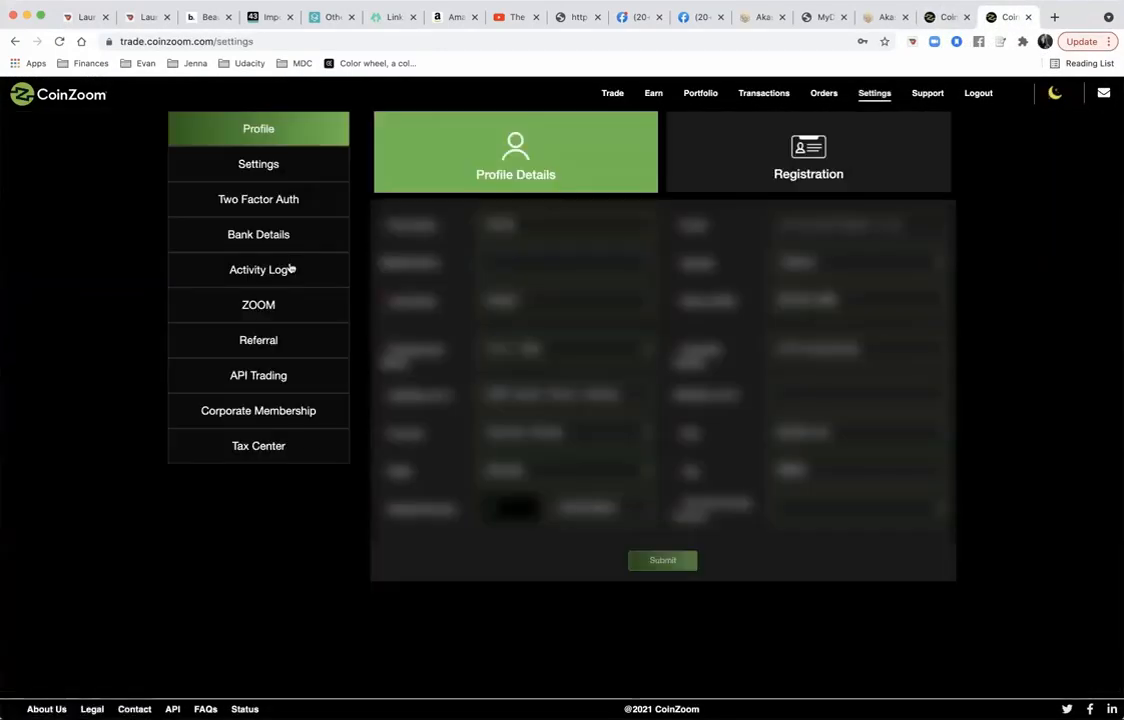
click(258, 410)
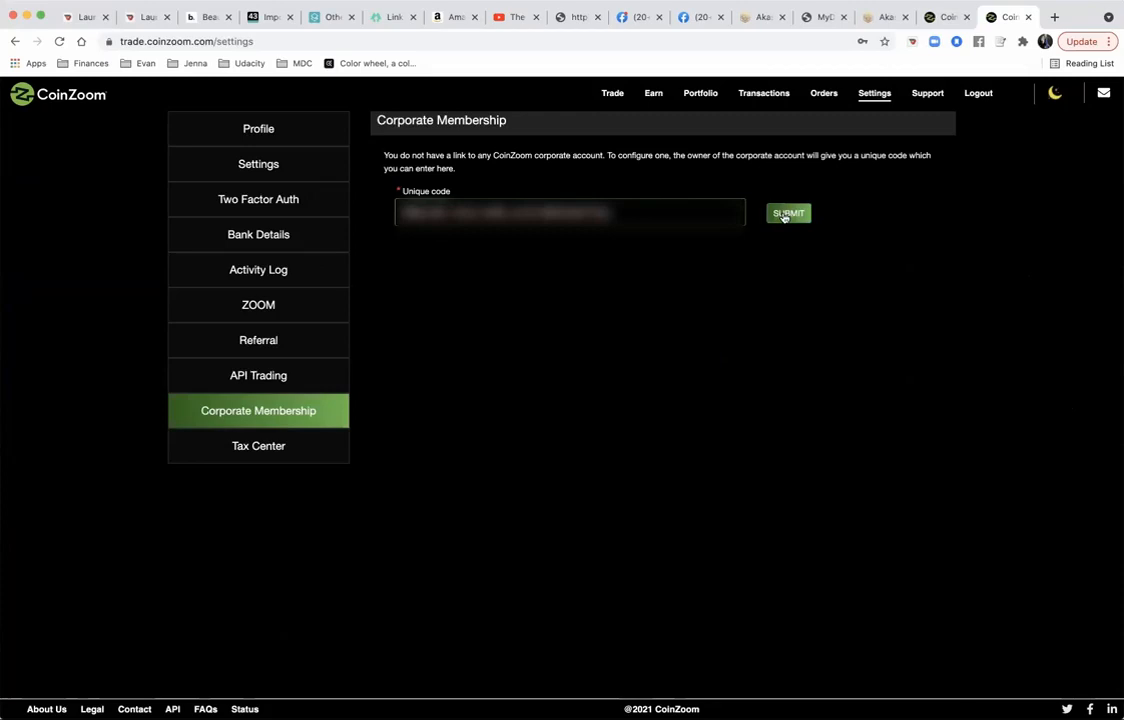
click(788, 212)
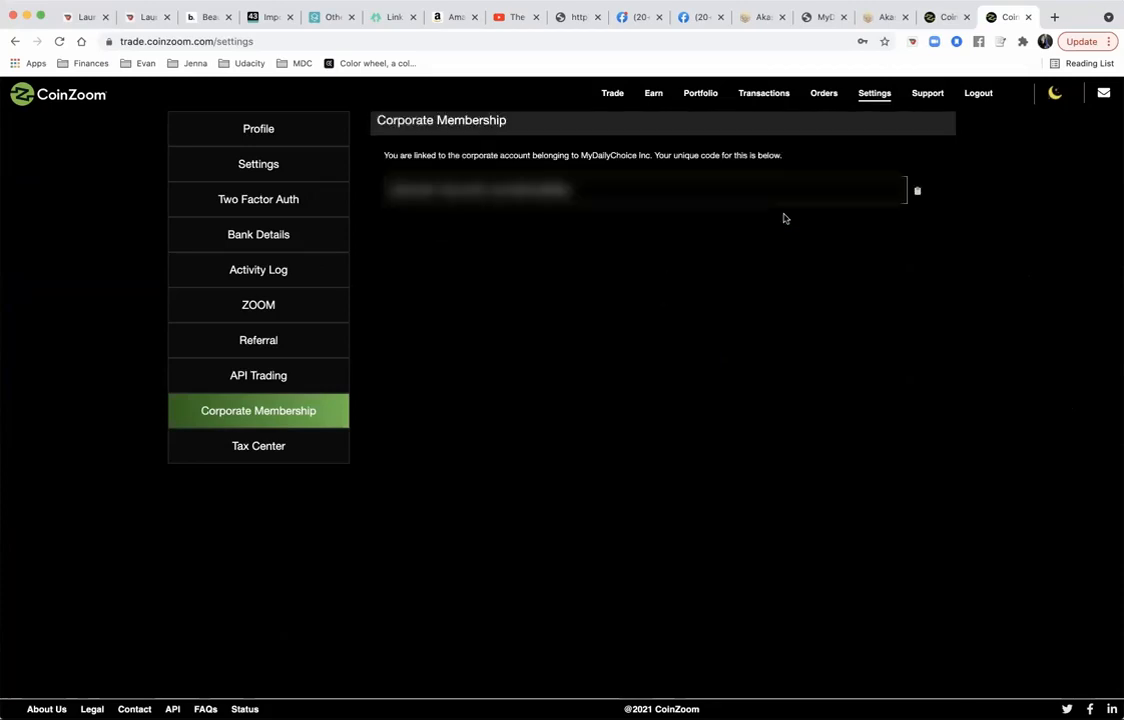
mouse_move(808, 156)
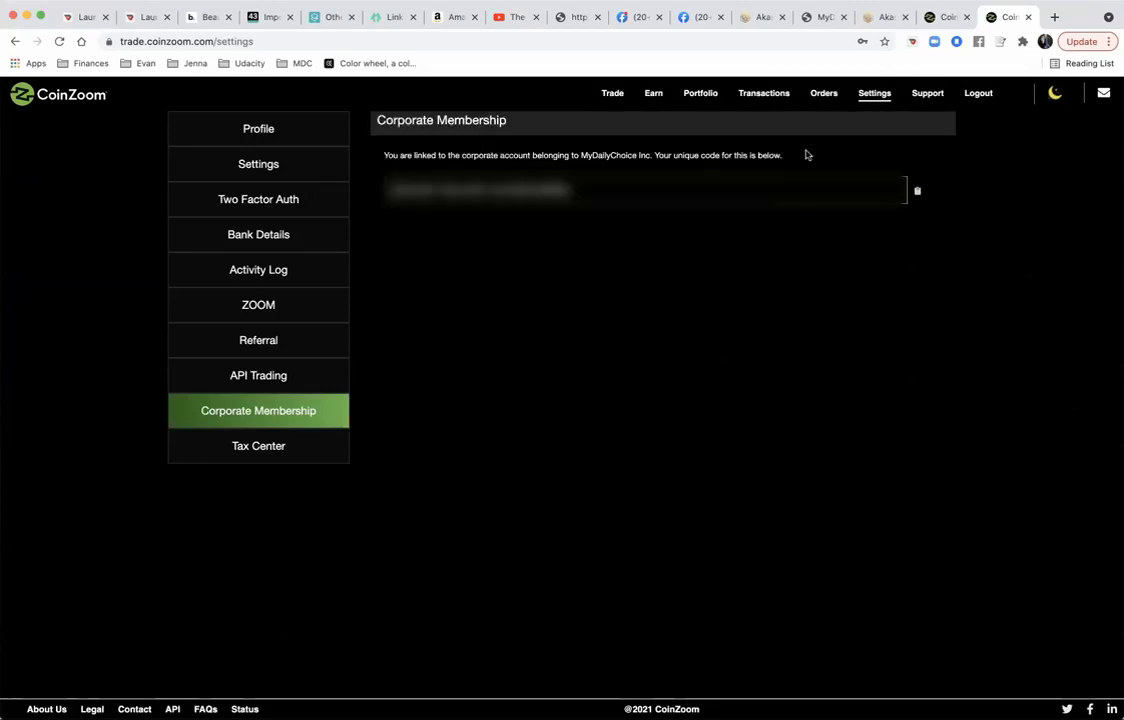
mouse_move(902, 124)
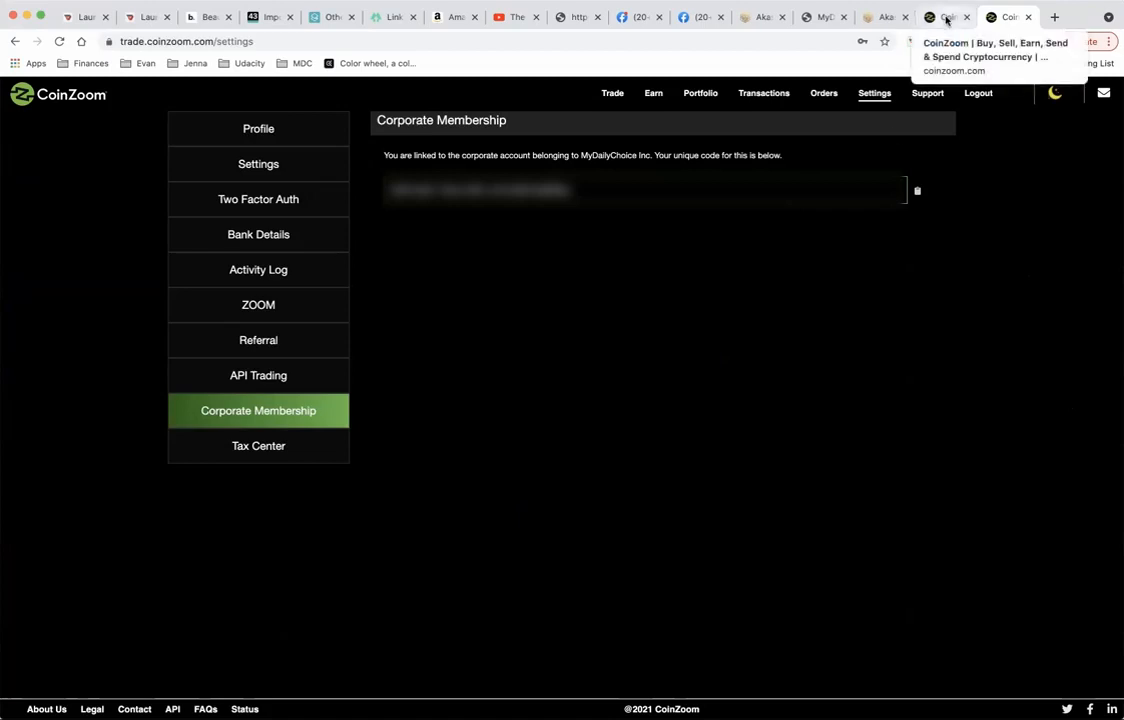
- View the Credit Card section of the MyDailyChoice Personal Info page with its $0.60 credit wallet
click(834, 16)
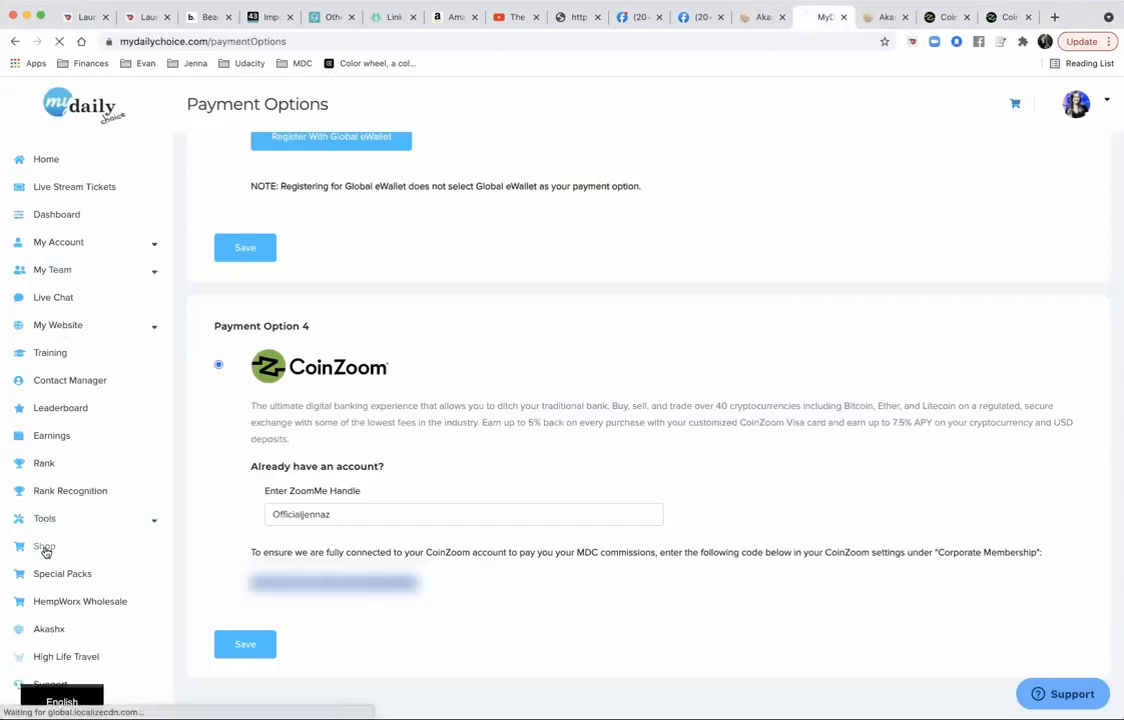
click(44, 546)
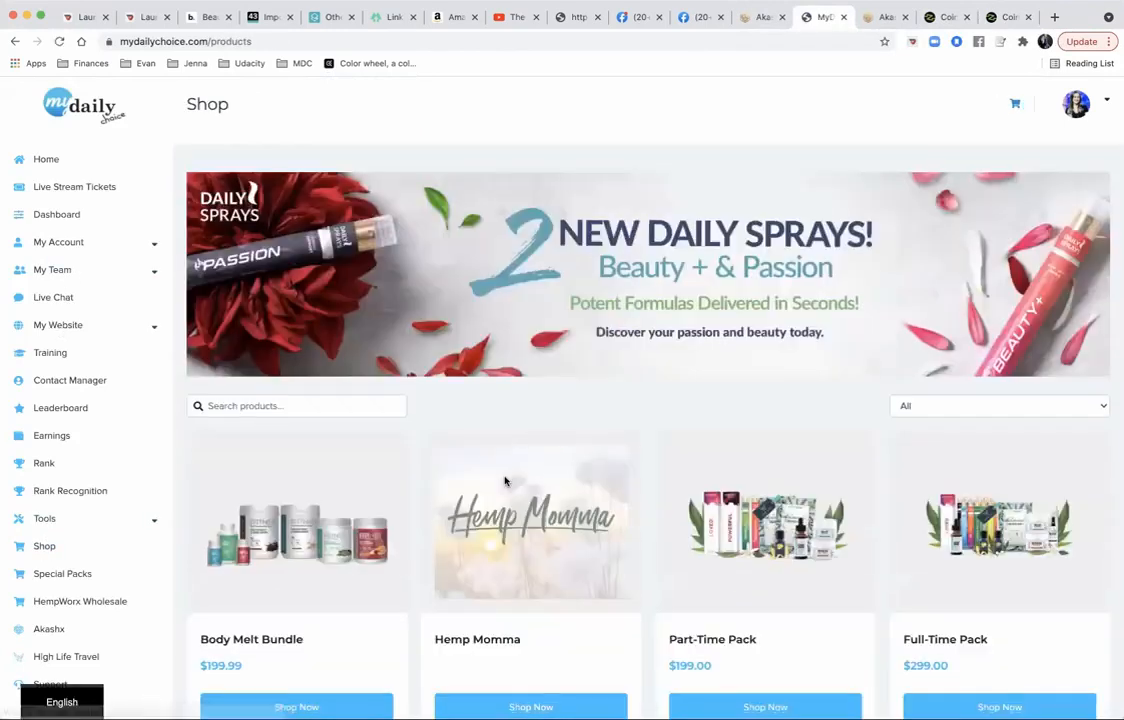
scroll(down, 3)
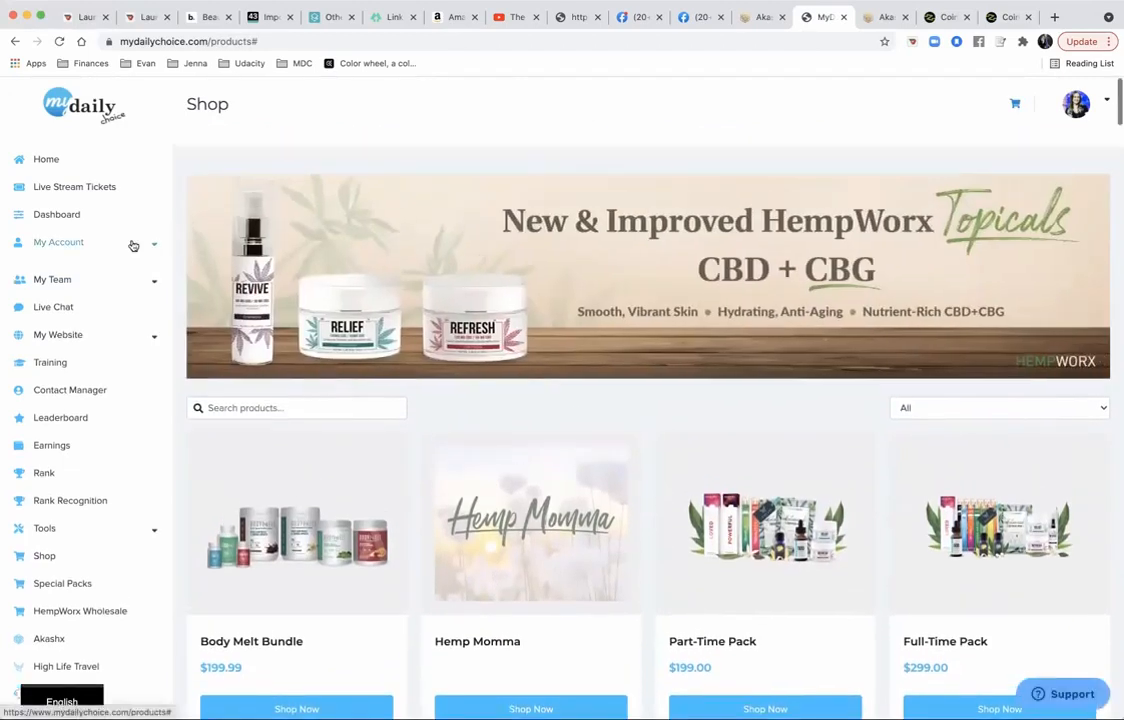
click(58, 242)
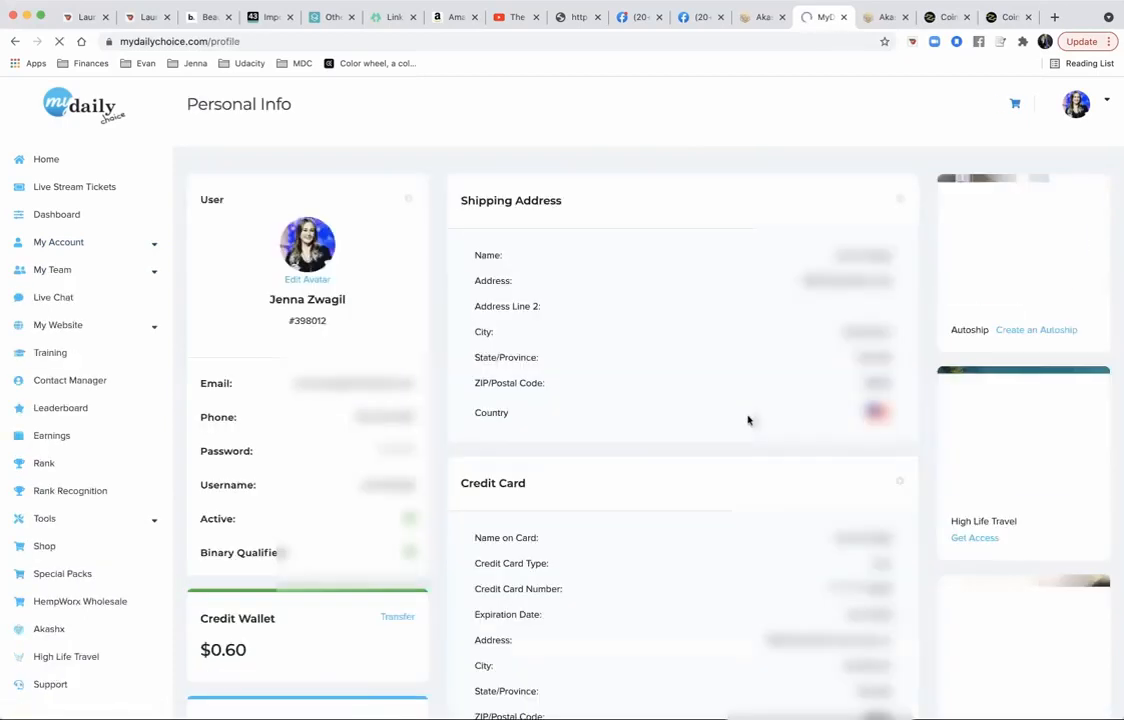
scroll(down, 3)
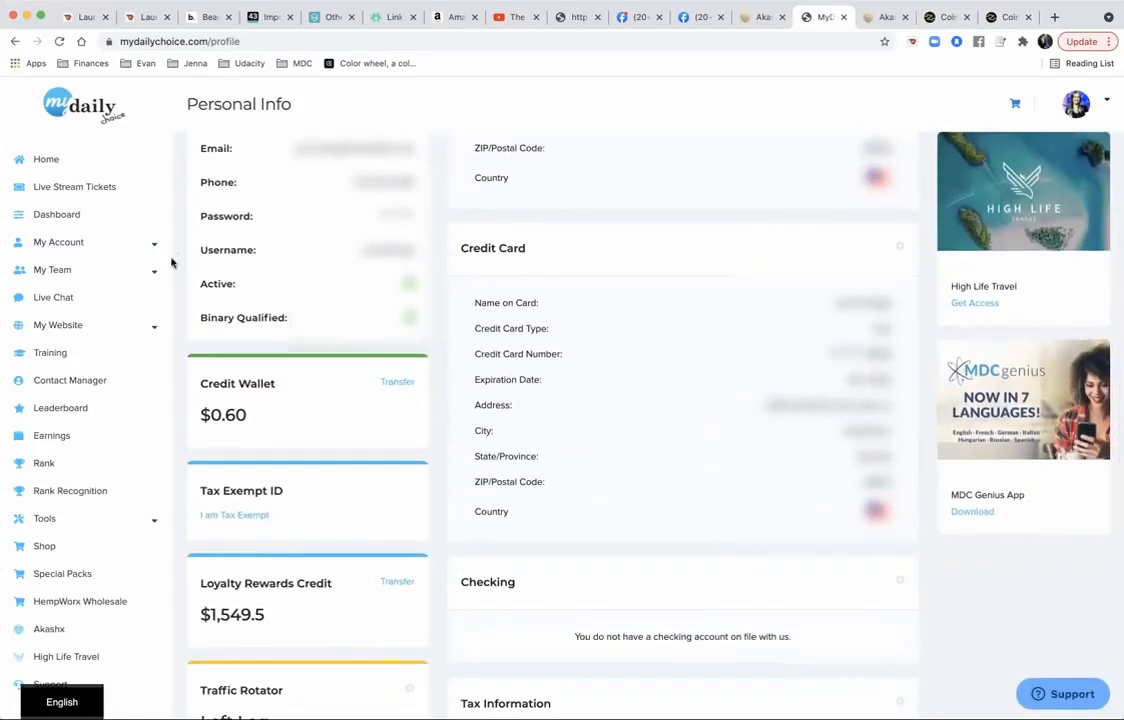
mouse_move(42, 602)
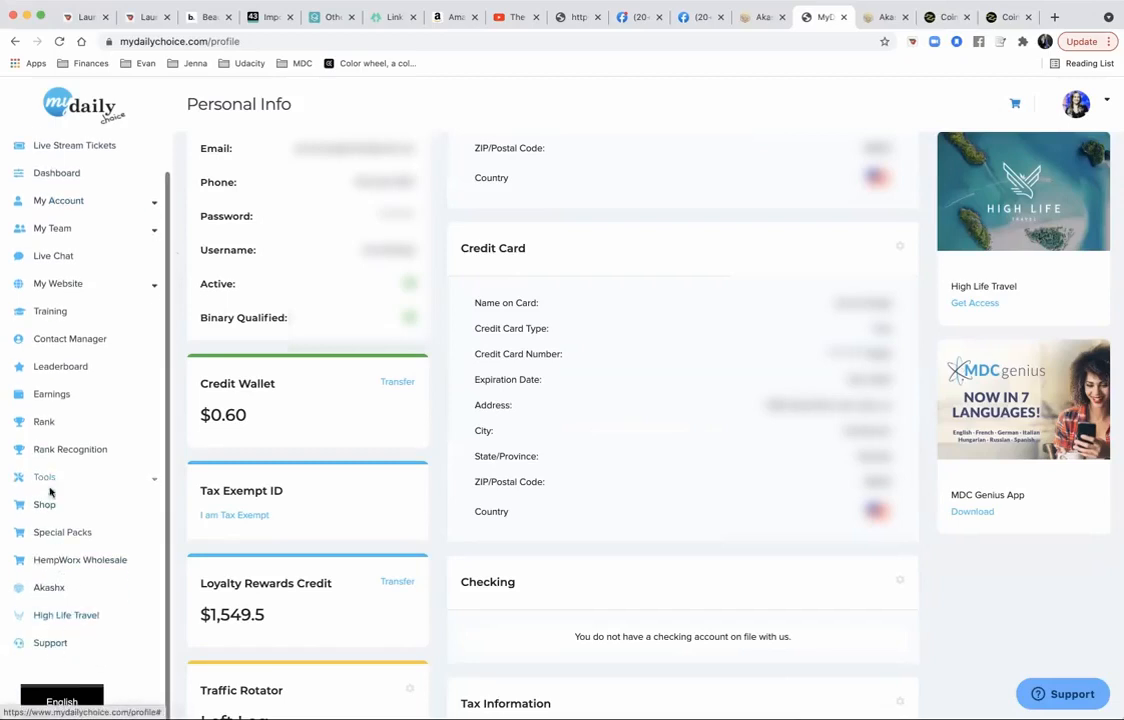
- Add the Body Melt Bundle from the shop and view the five-item cart
click(46, 504)
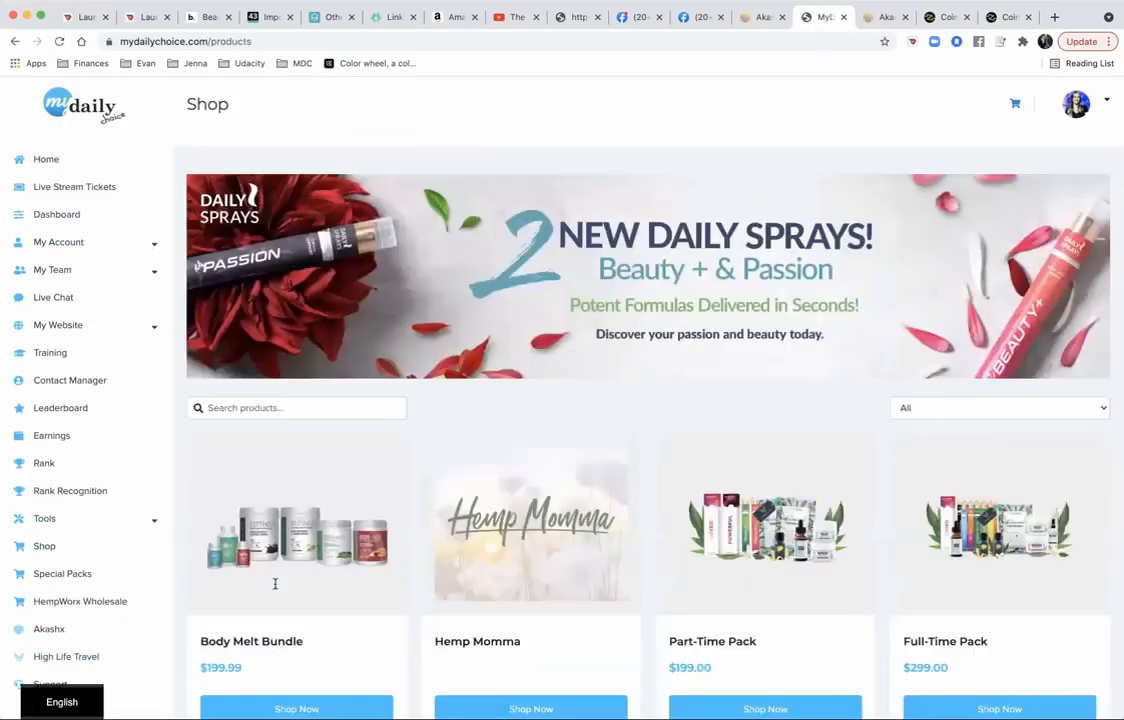
mouse_move(720, 640)
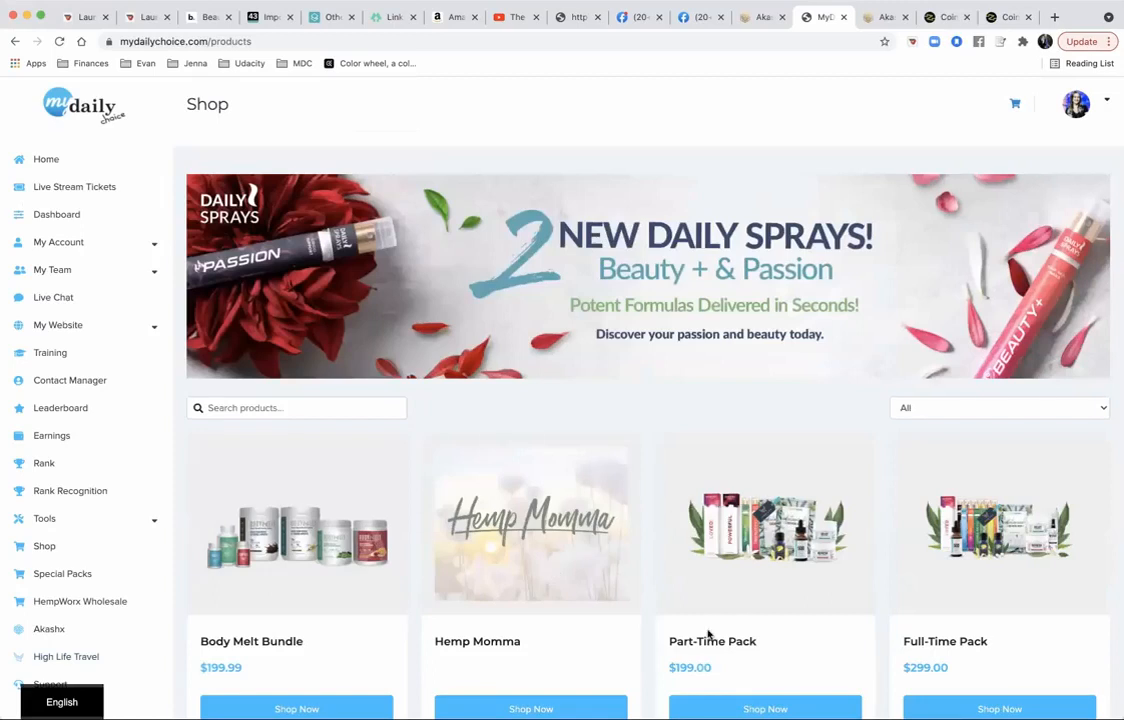
scroll(down, 3)
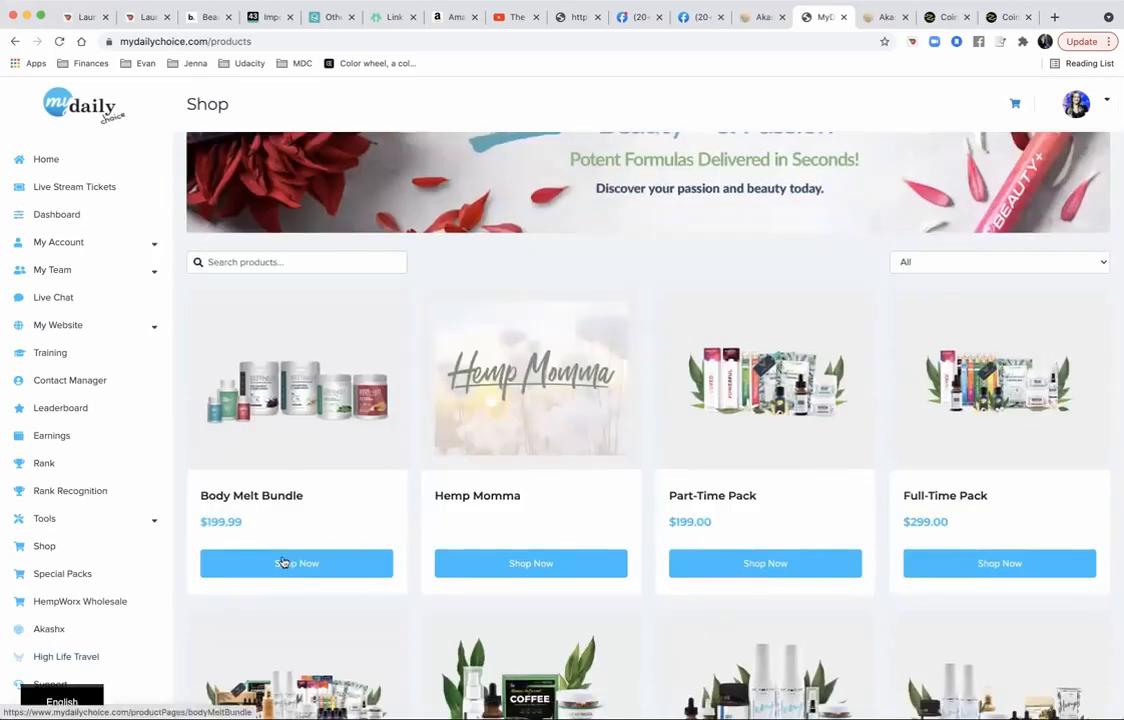
click(296, 564)
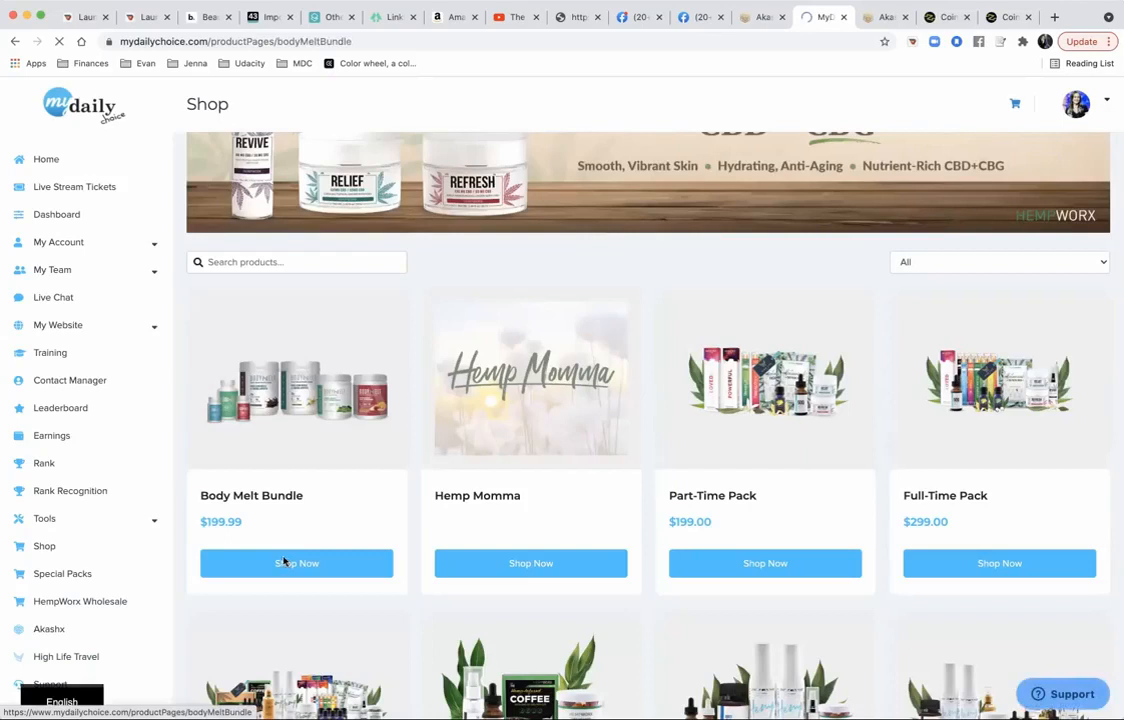
click(296, 564)
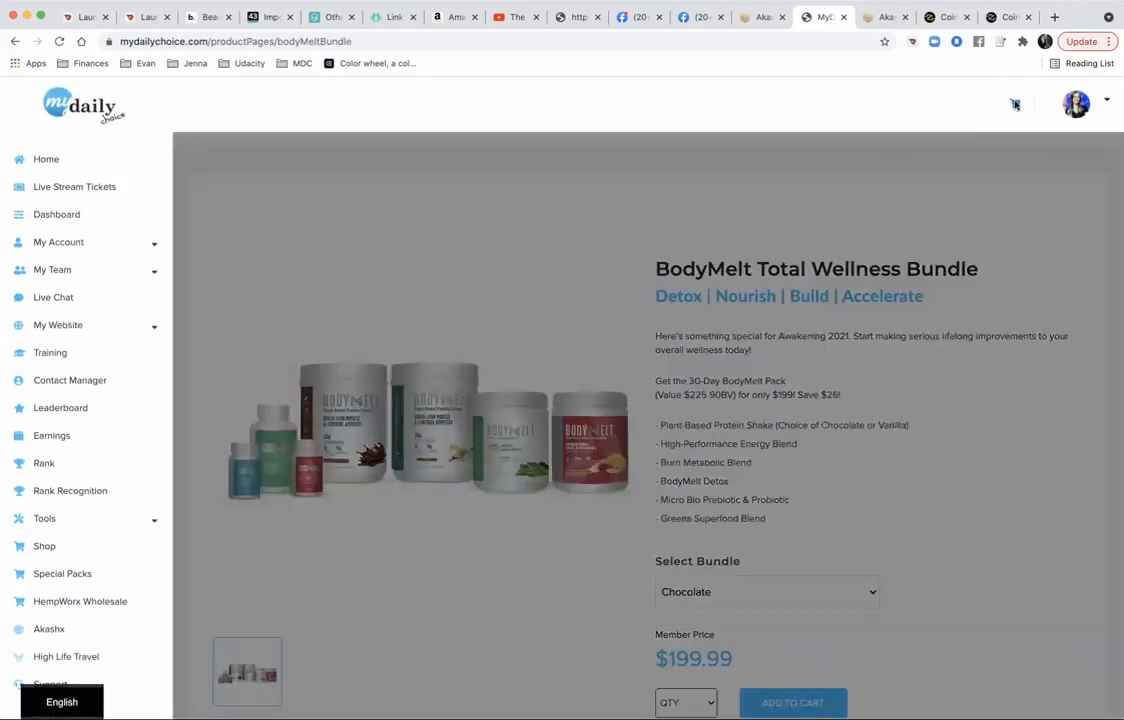
click(1016, 102)
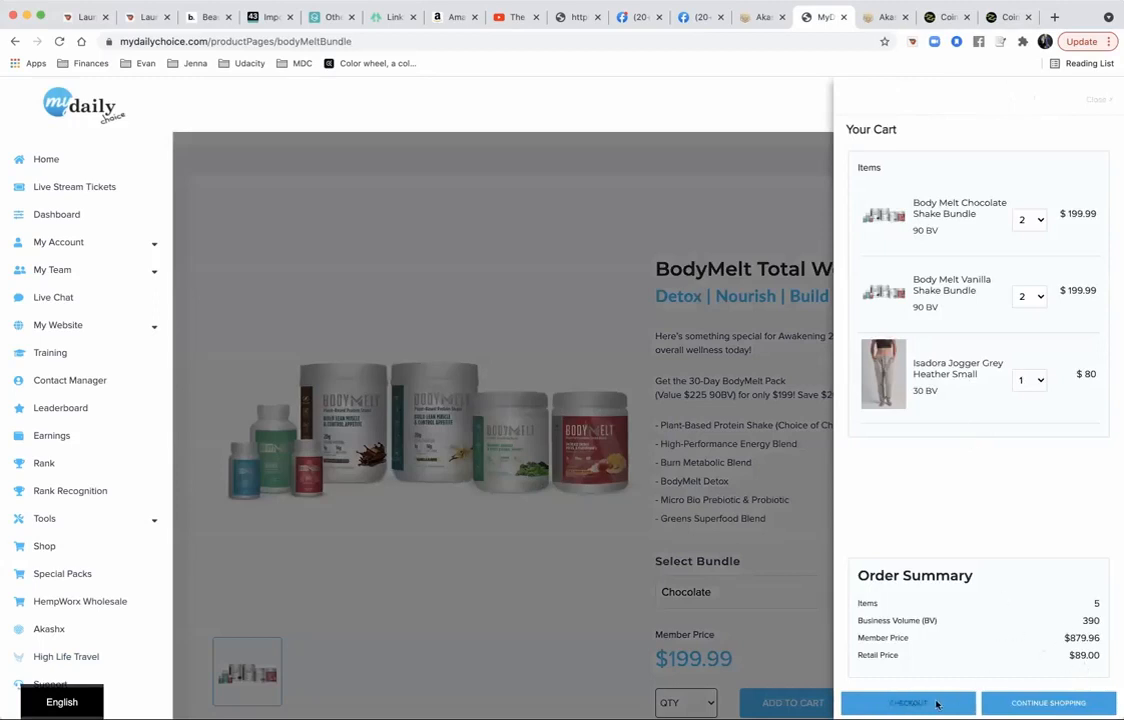
- Proceed from the cart to the Order Product checkout page, then return to CoinZoom
click(908, 700)
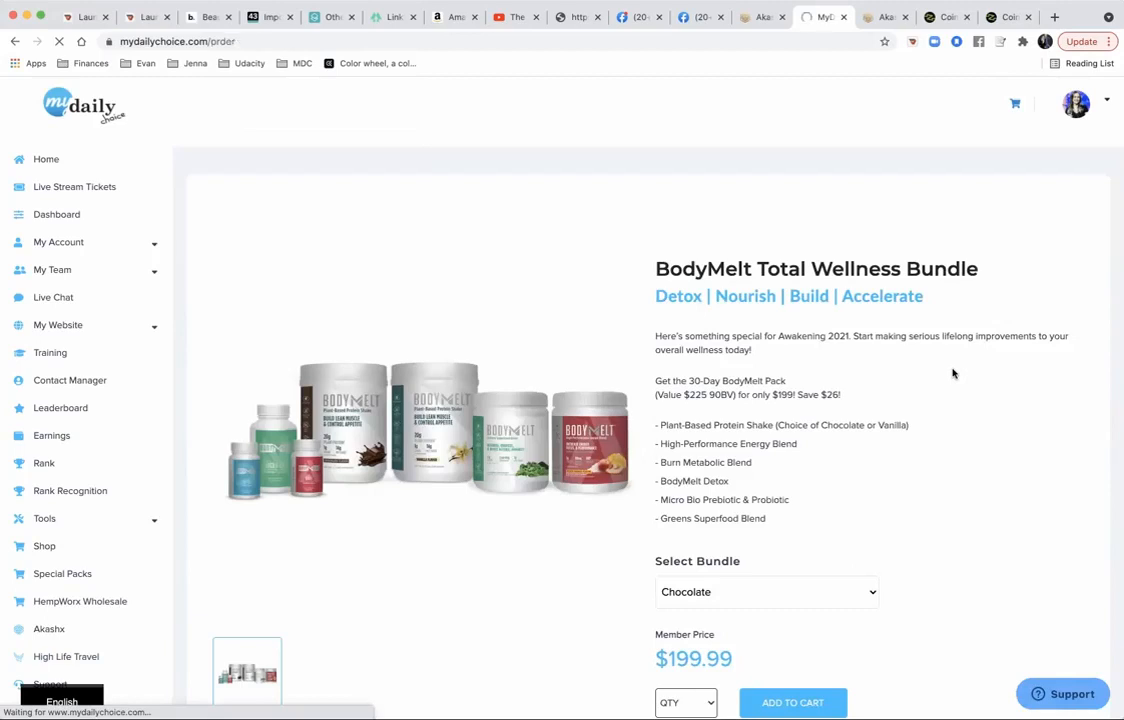
click(792, 702)
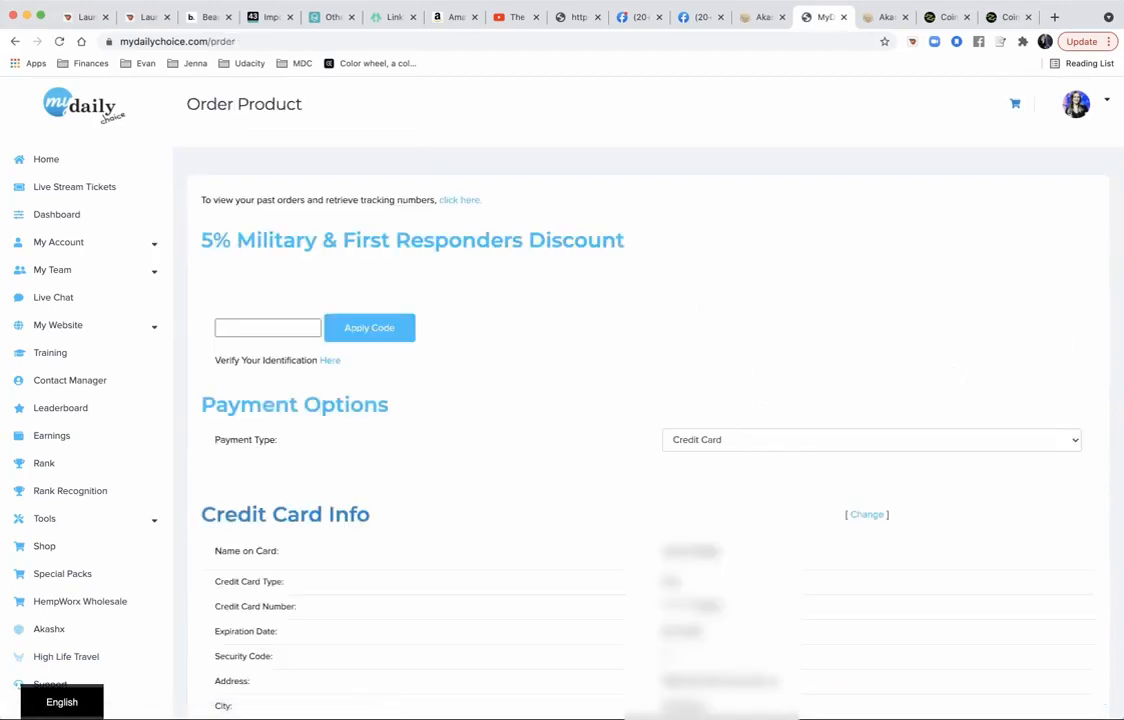
click(948, 16)
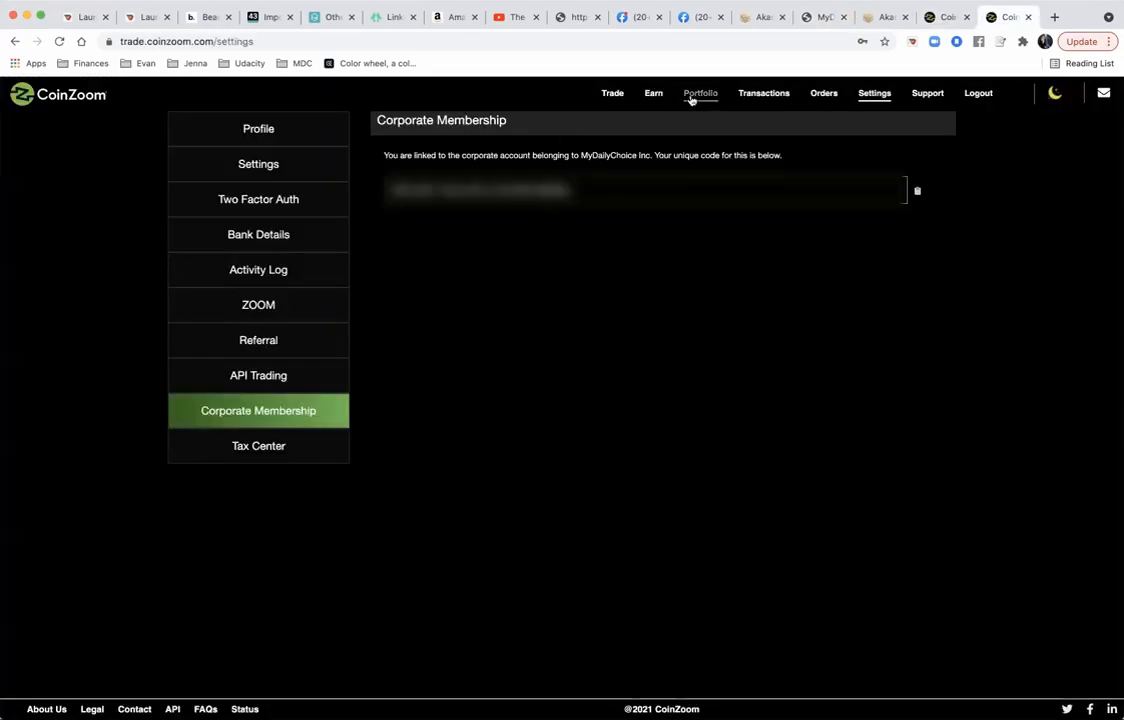
- Confirm in the Portfolio spend wallet that the card's spending currency is BTC
click(700, 94)
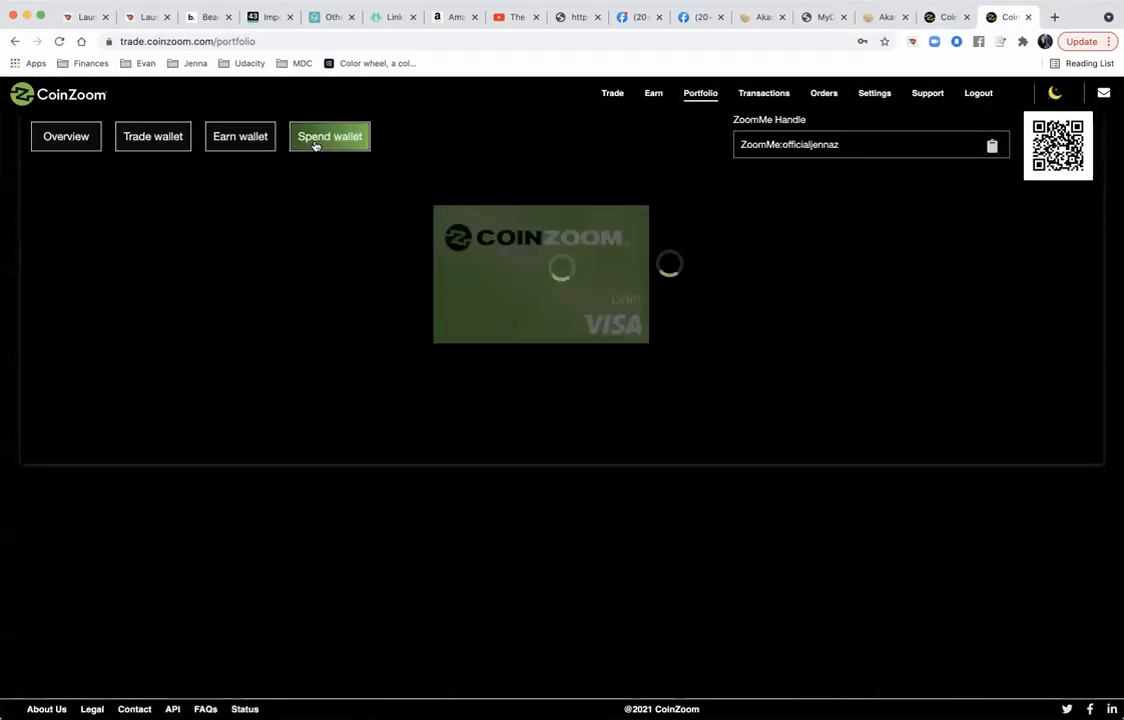
click(330, 136)
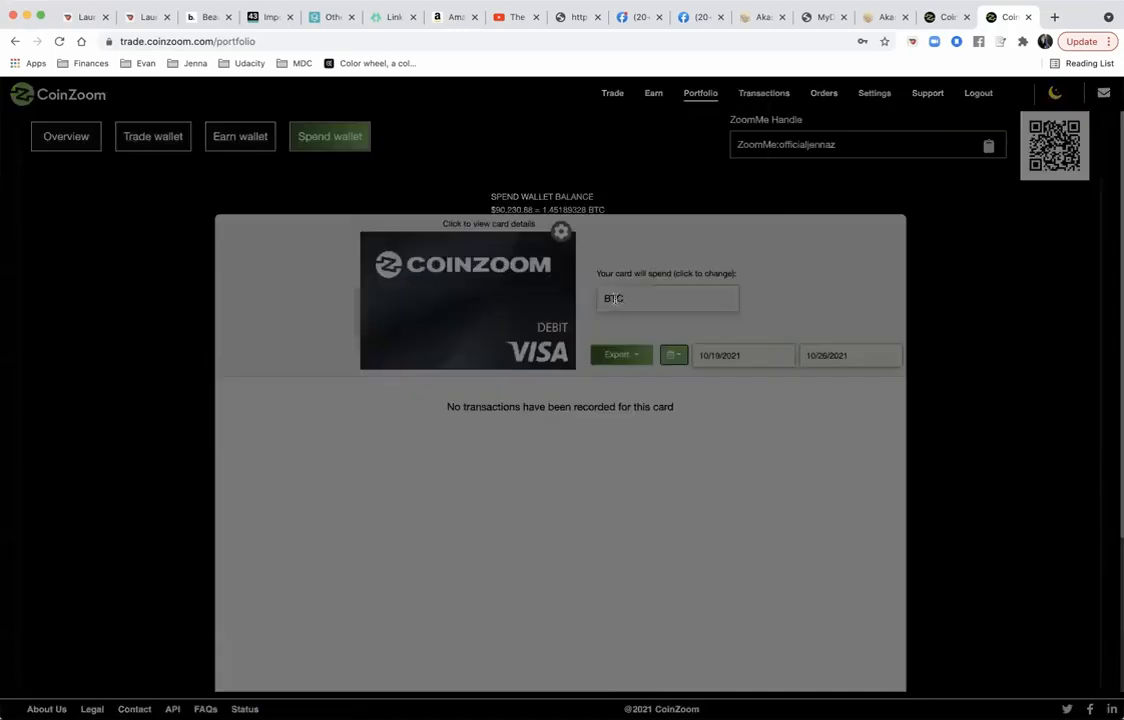
click(666, 298)
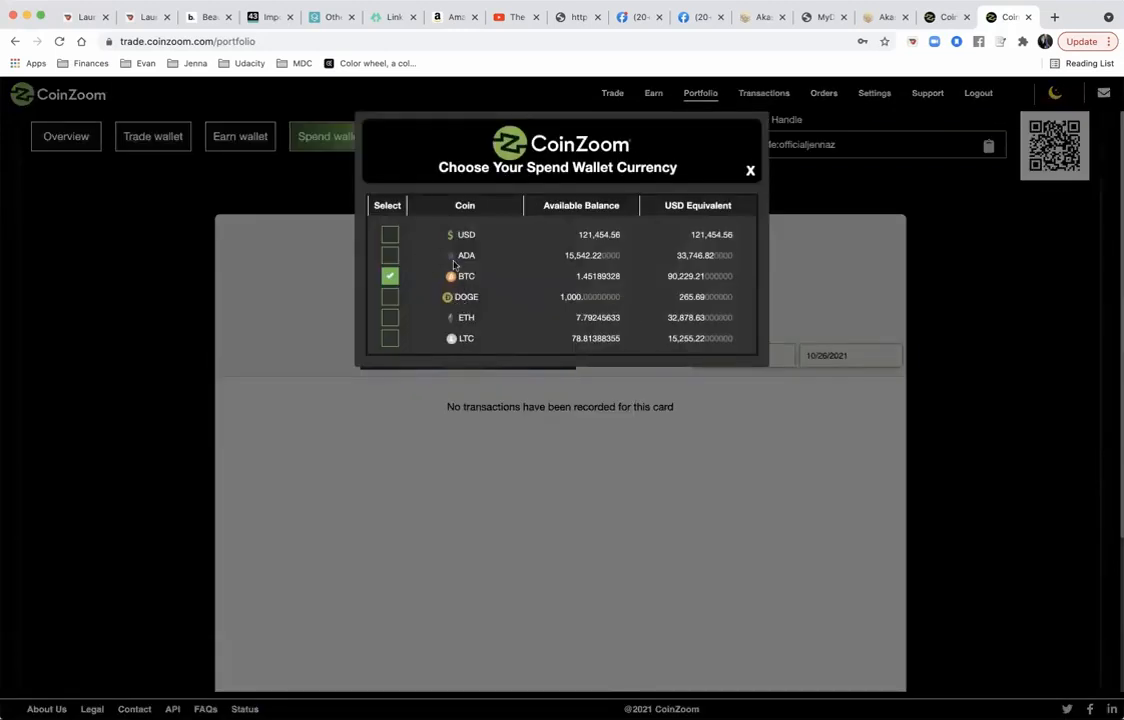
mouse_move(516, 282)
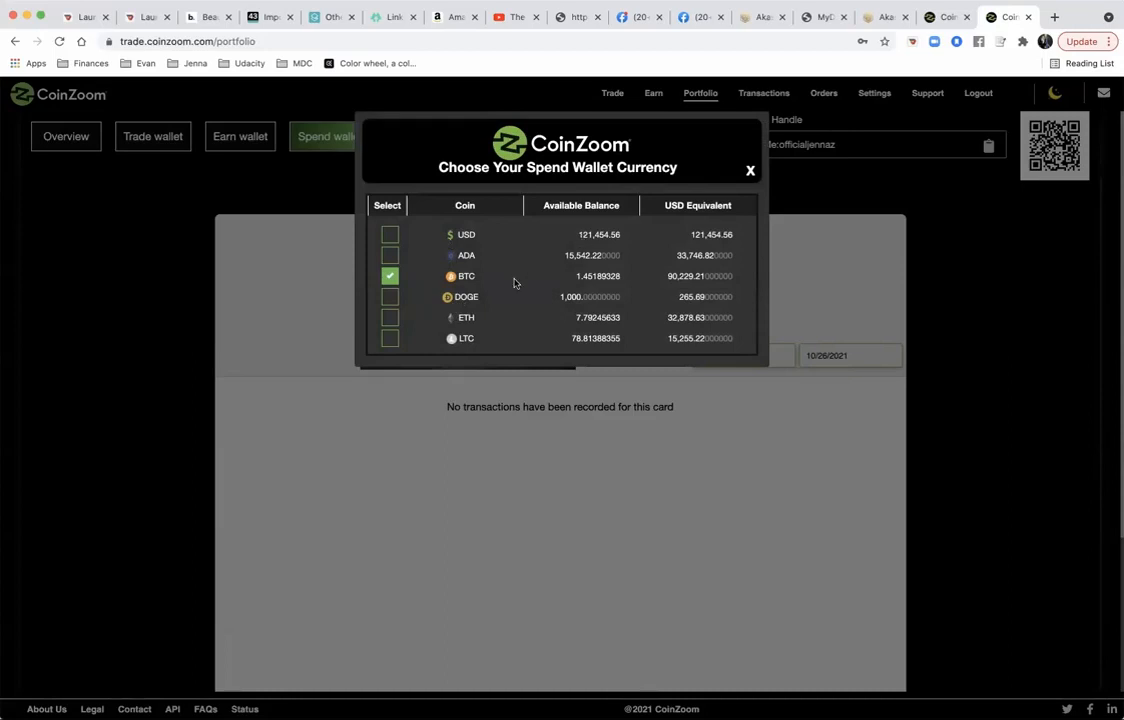
mouse_move(680, 286)
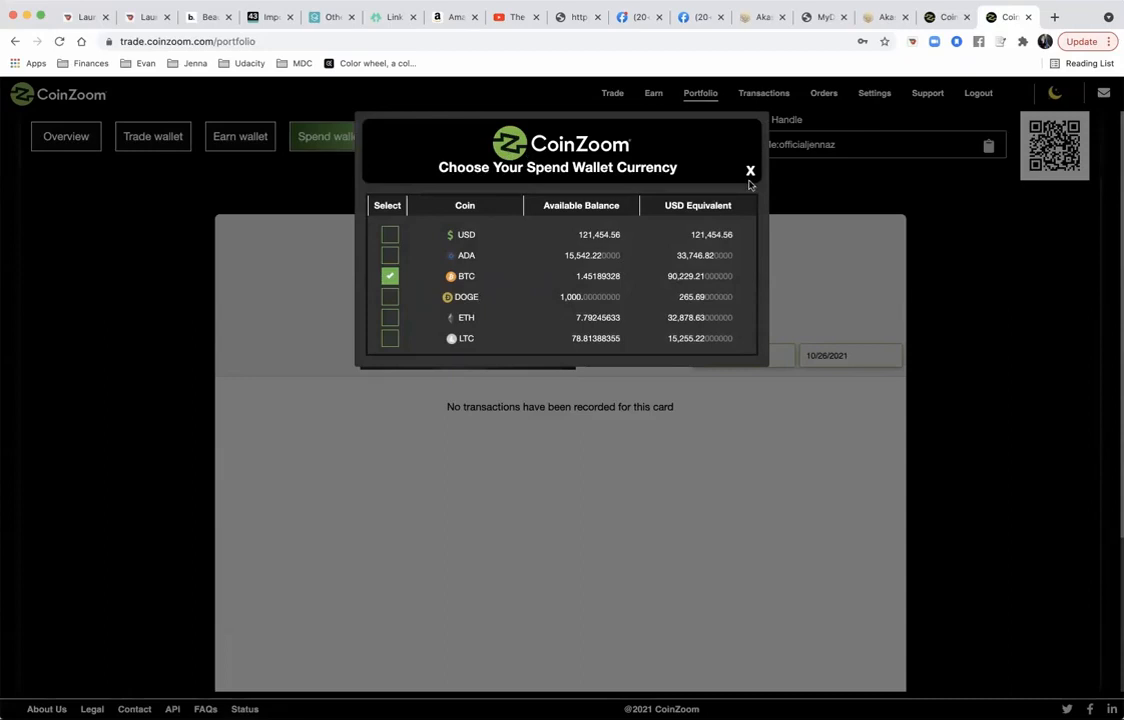
click(750, 170)
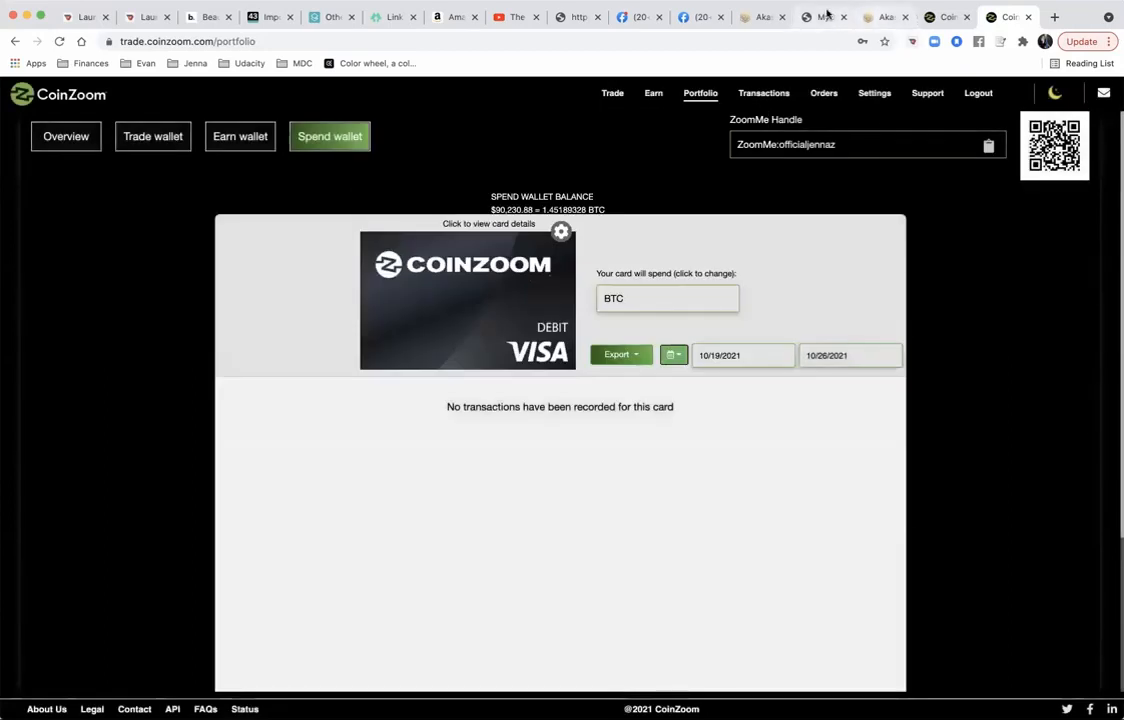
- Agree to both policy checkboxes and place the $943.88 MyDailyChoice order
click(820, 16)
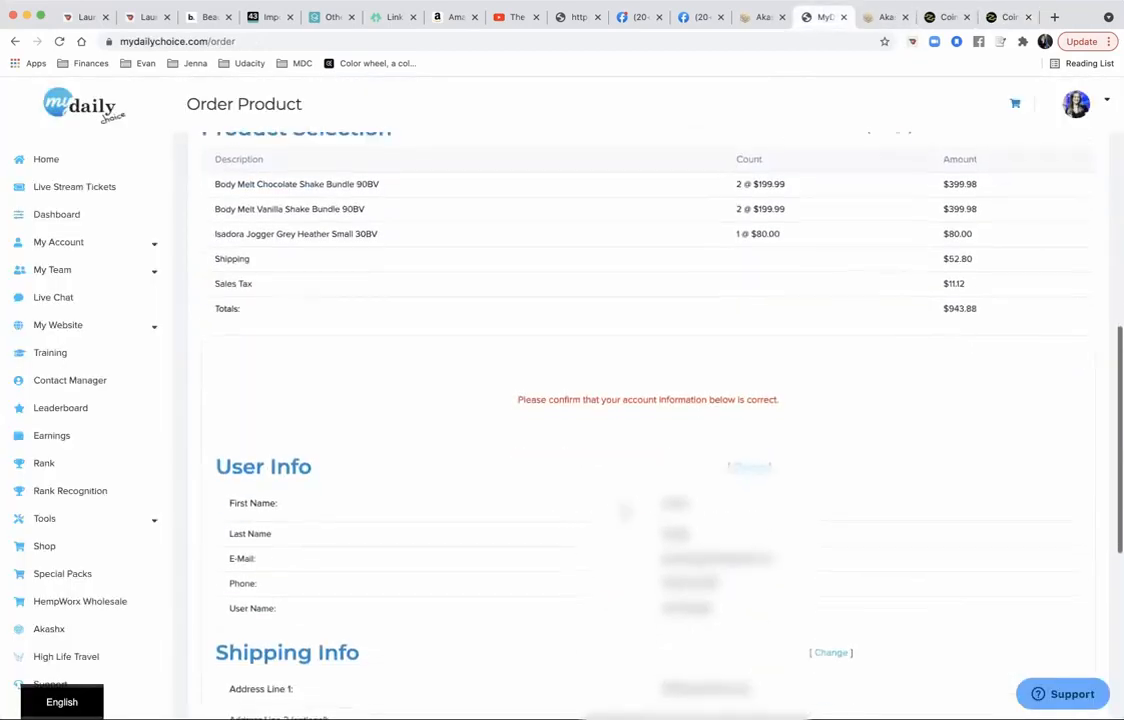
scroll(down, 3)
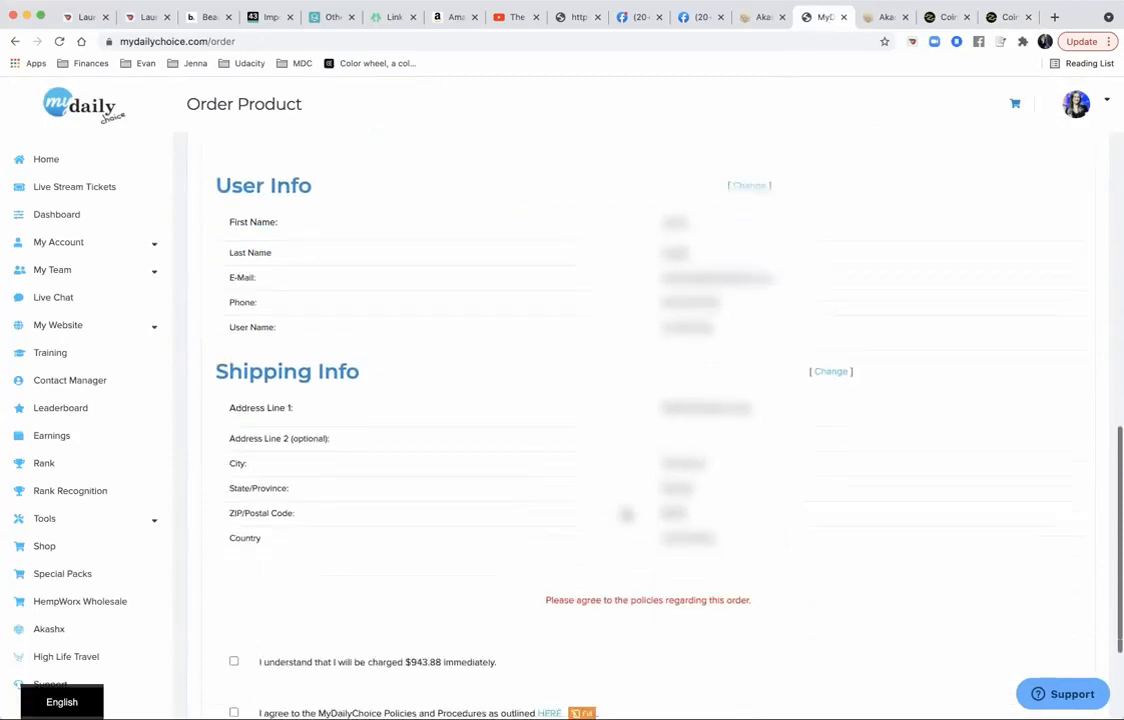
scroll(down, 3)
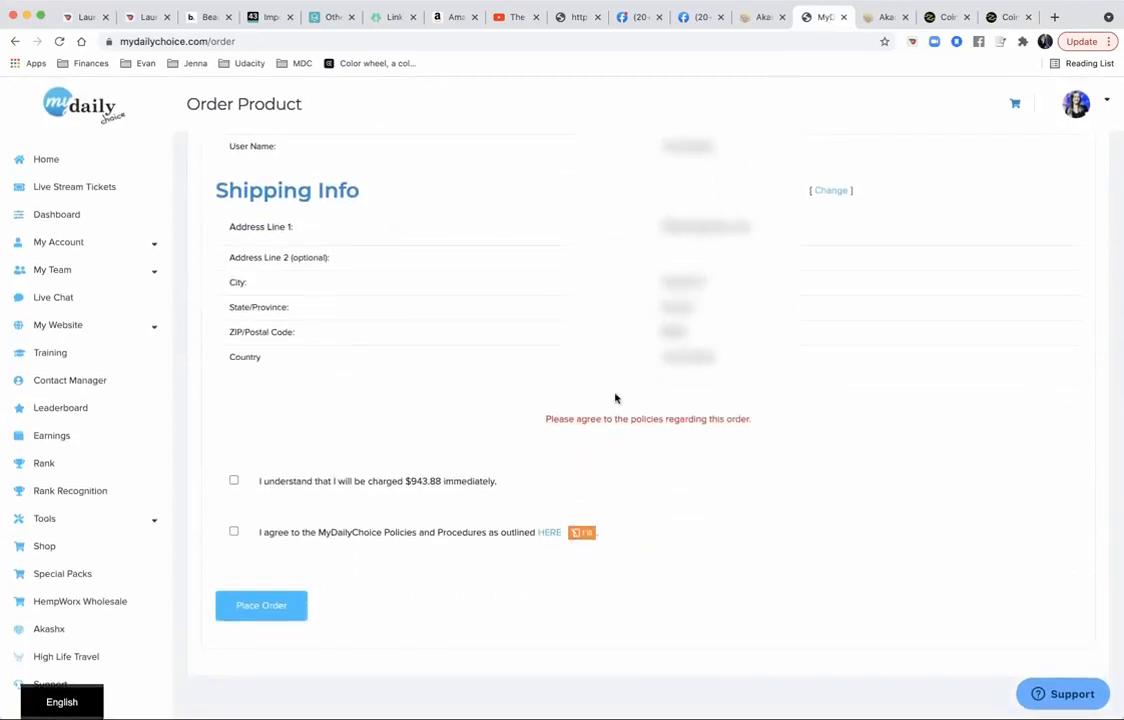
click(234, 480)
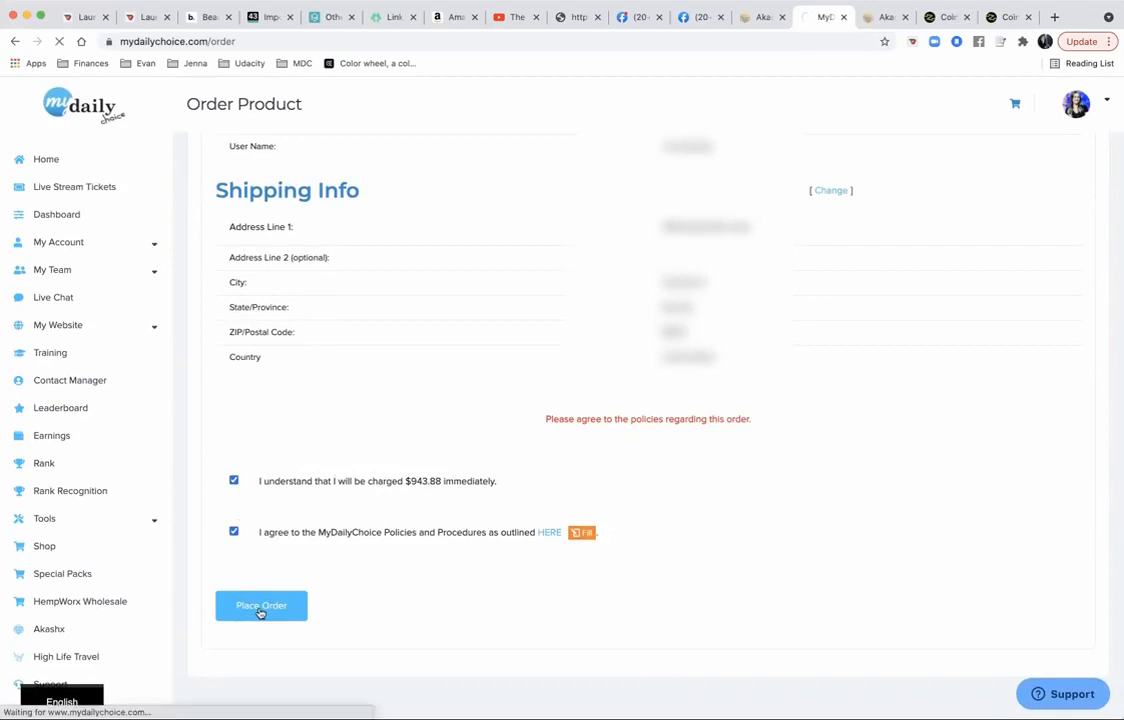
click(260, 604)
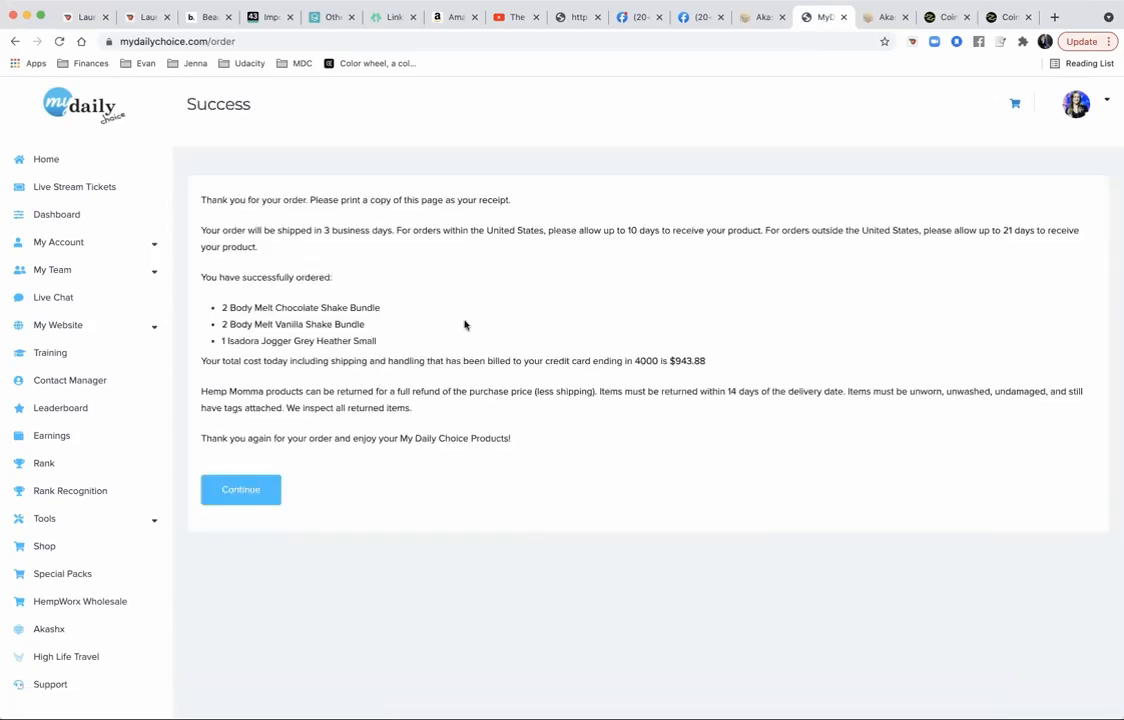
mouse_move(462, 480)
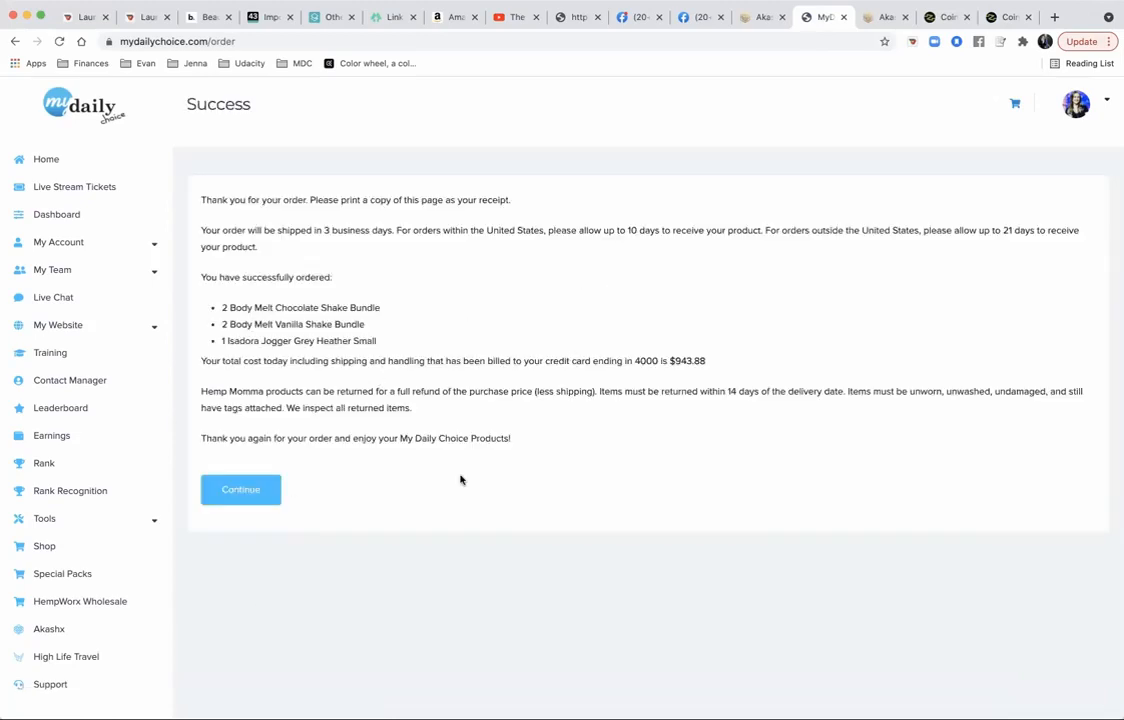
mouse_move(956, 16)
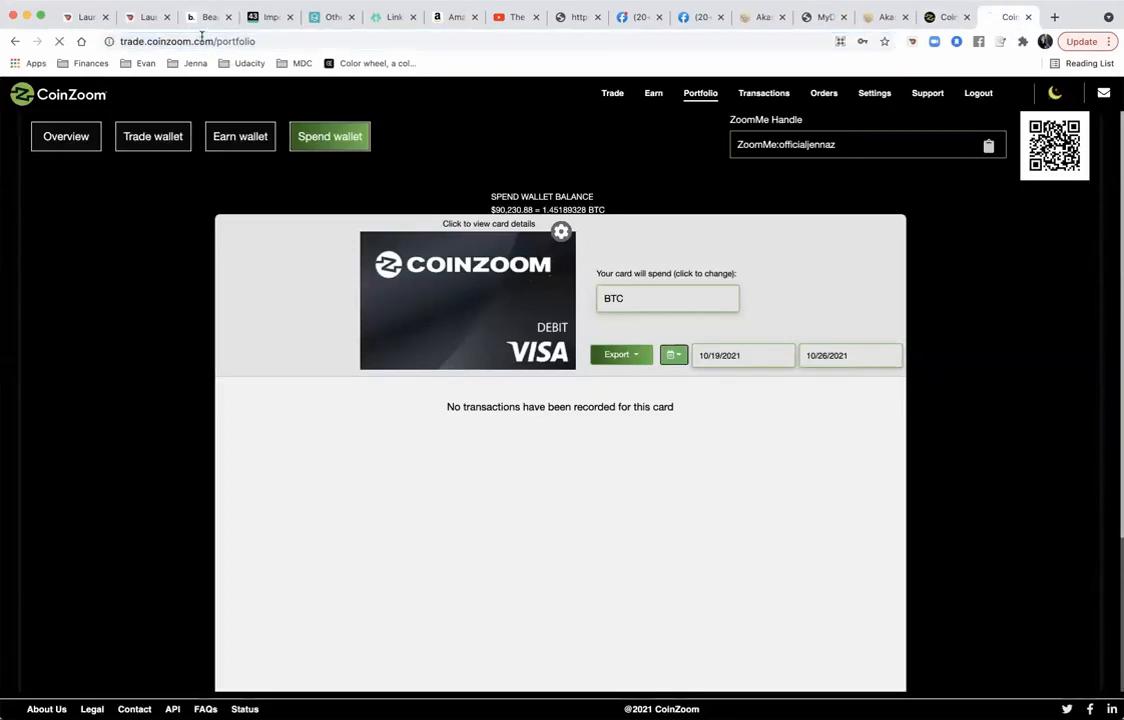
- Refresh the spend wallet via Overview to see the 943.88 USD HEMPWORX charge on the BTC card
click(64, 136)
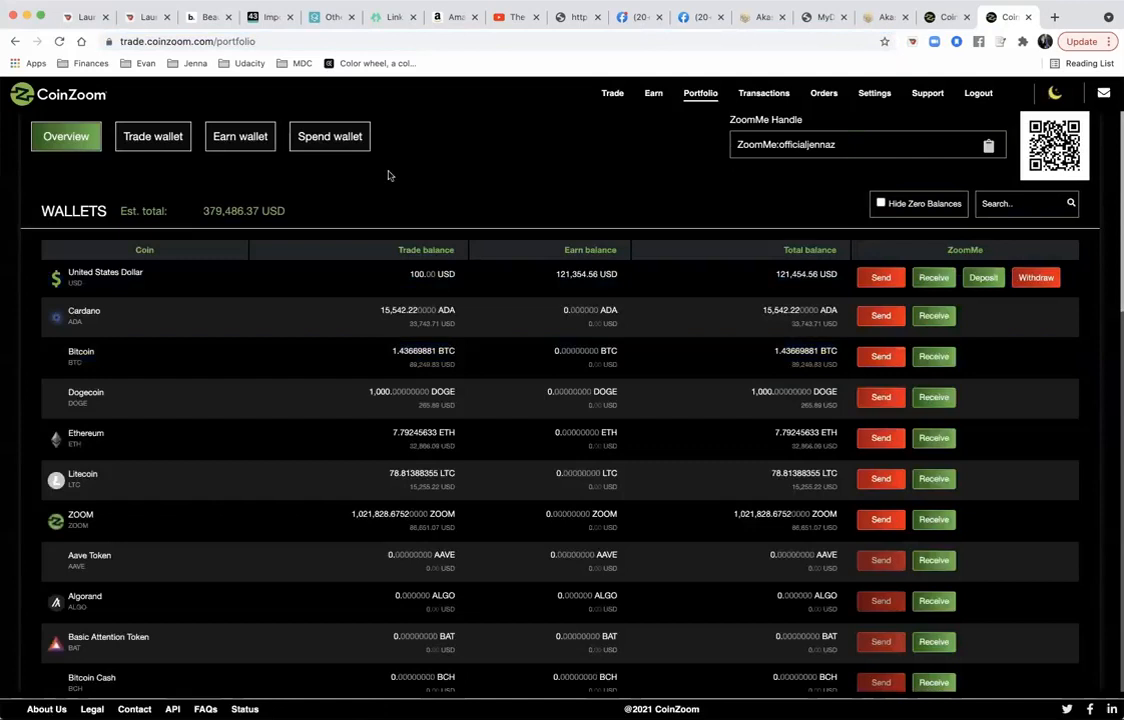
click(330, 136)
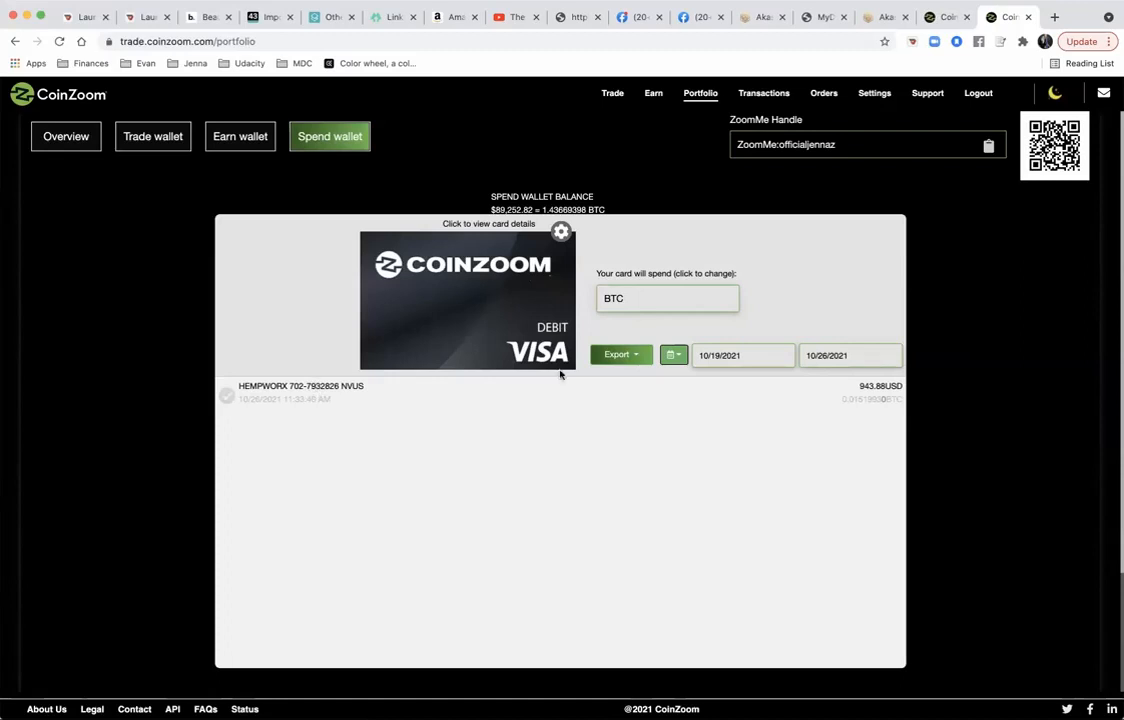
mouse_move(790, 556)
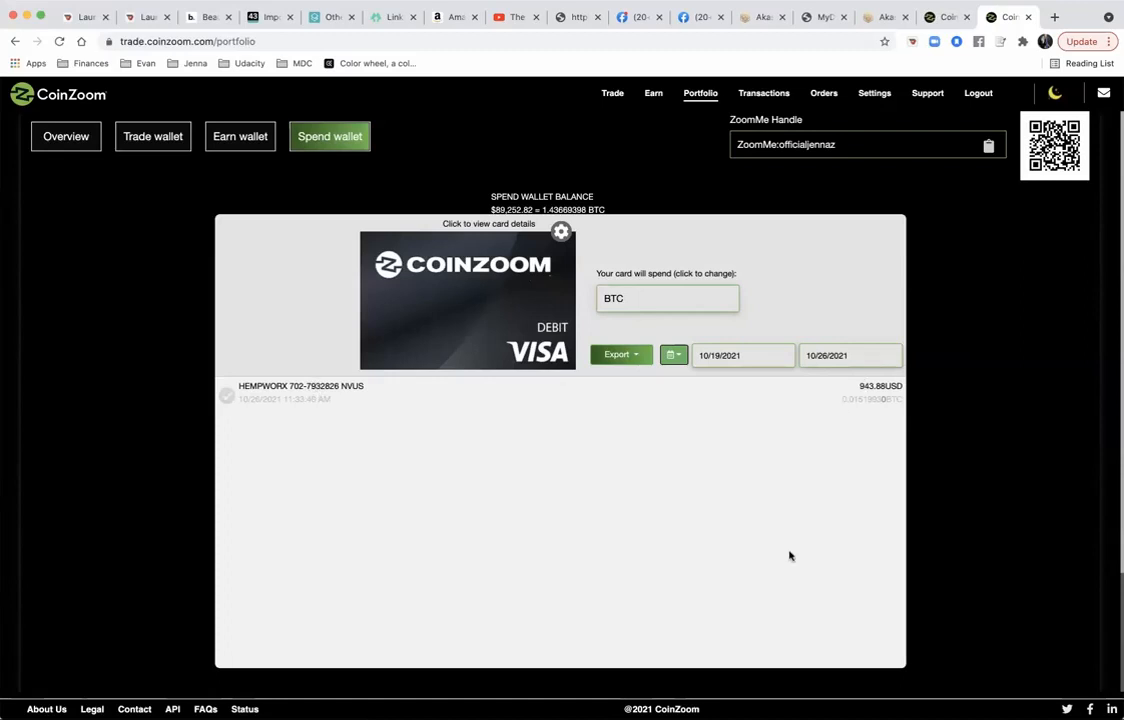
mouse_move(788, 412)
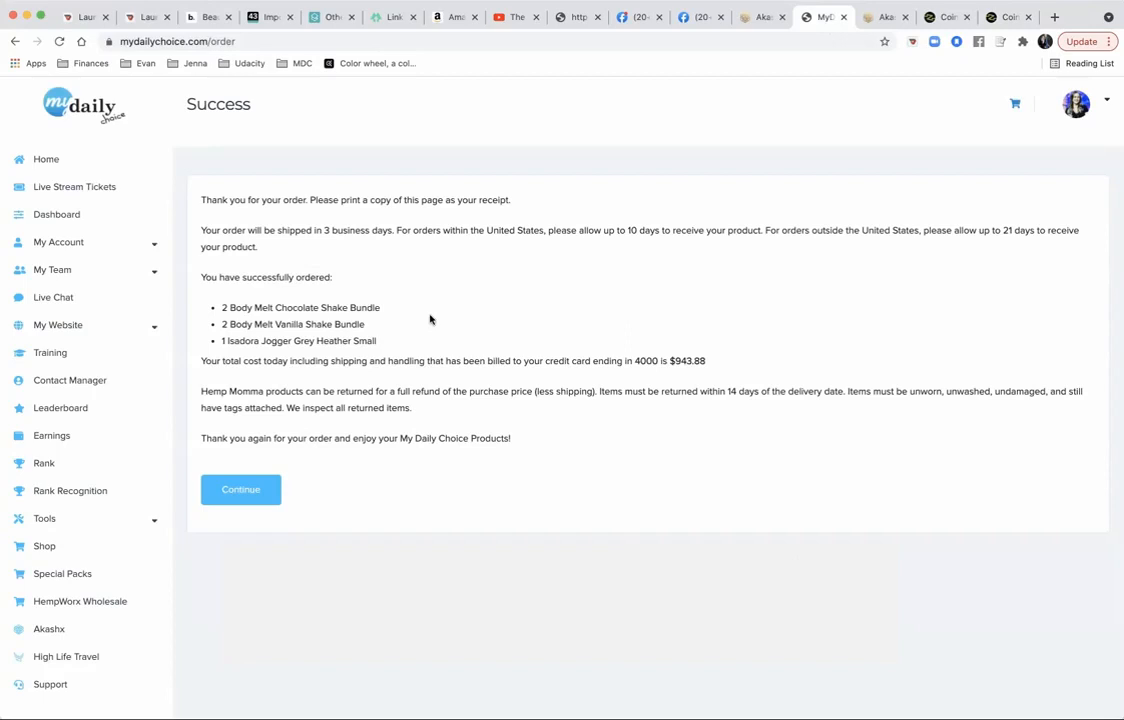
mouse_move(332, 360)
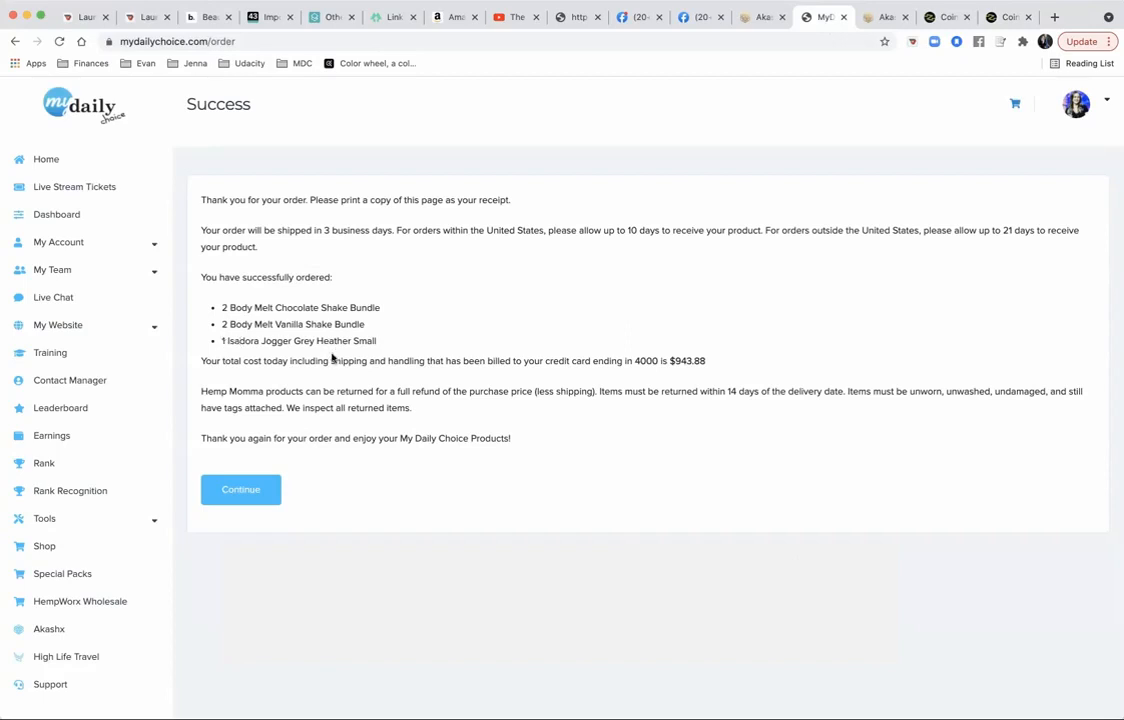
- Review the MyDailyChoice Success page confirming the three items and $943.88 total
scroll(down, 3)
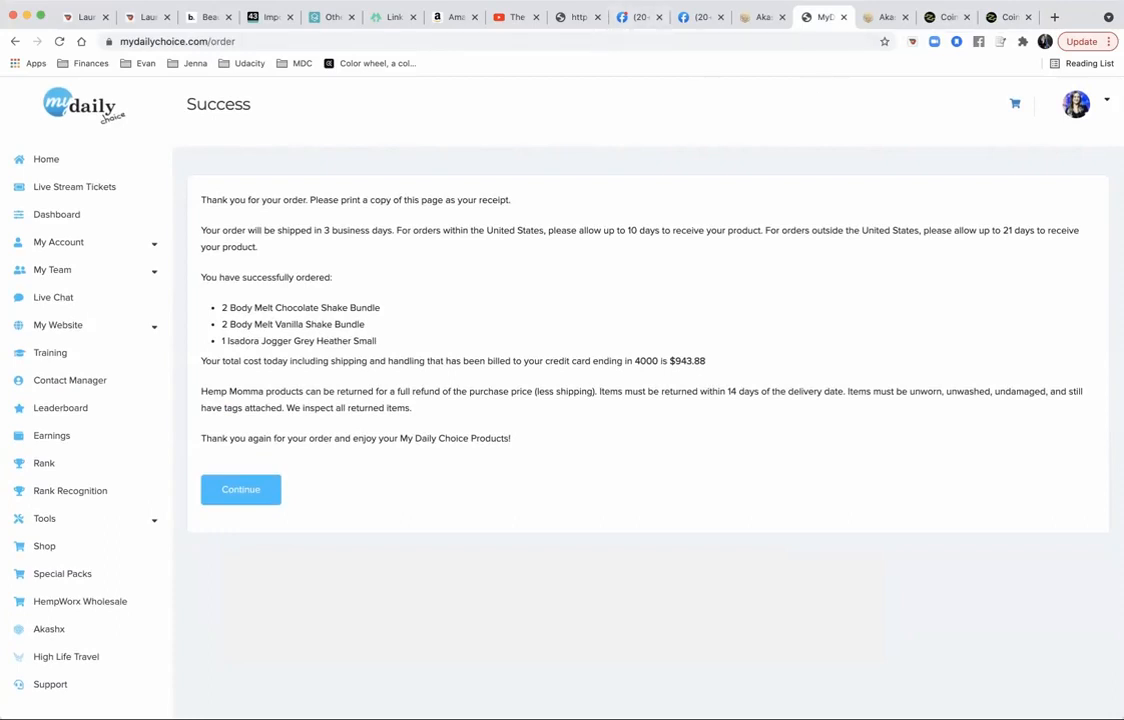
mouse_move(768, 32)
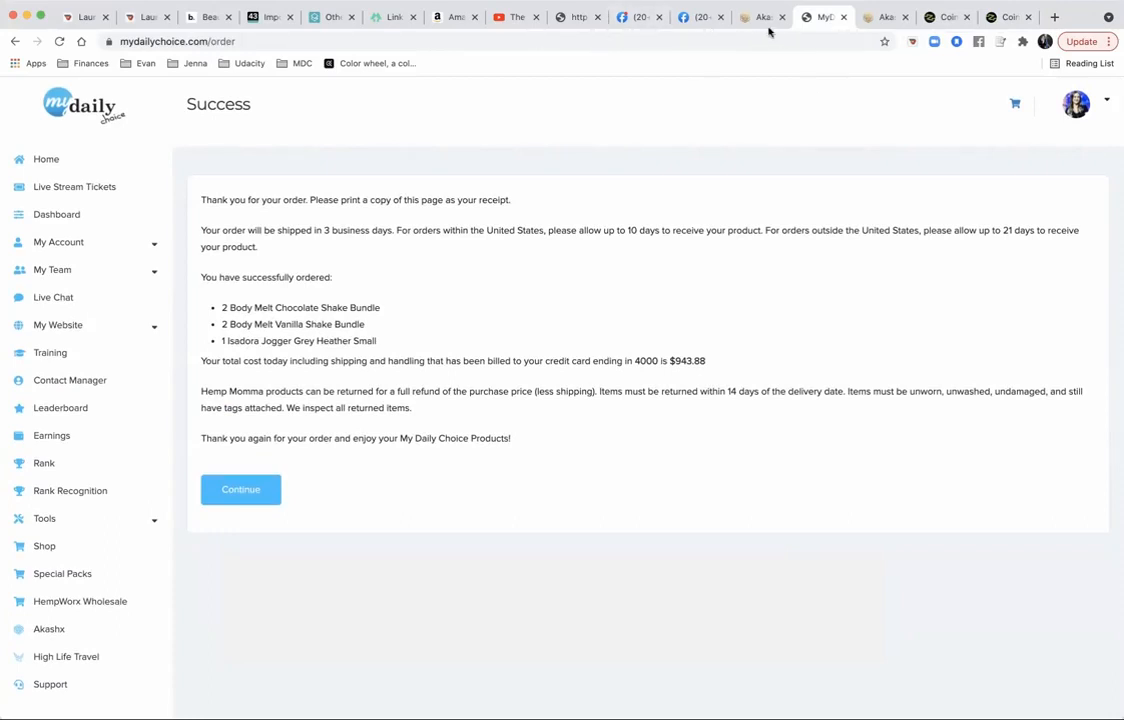